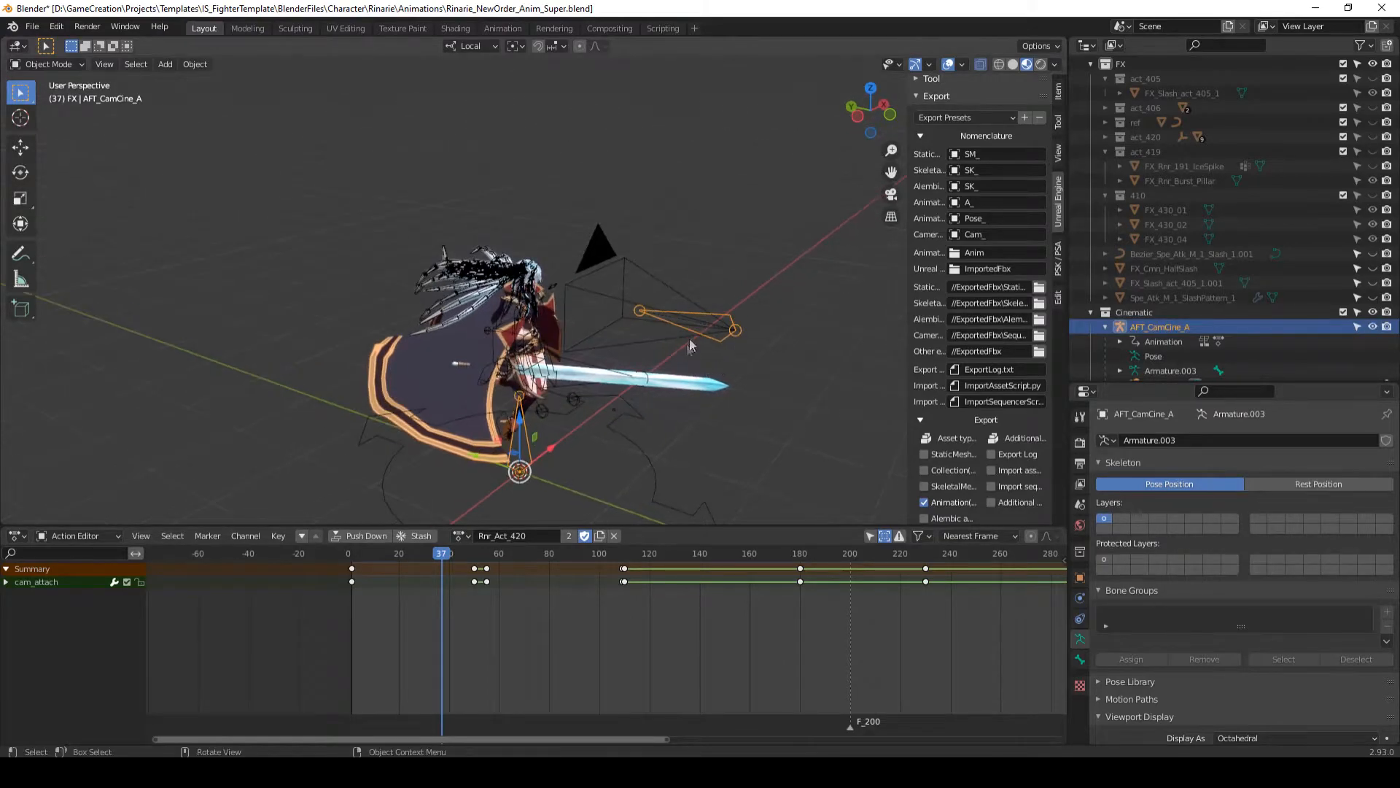
- View the character through the AFT_CamCine_A camera and scrub to a later attack frame
{"action": "key", "text": "g"}
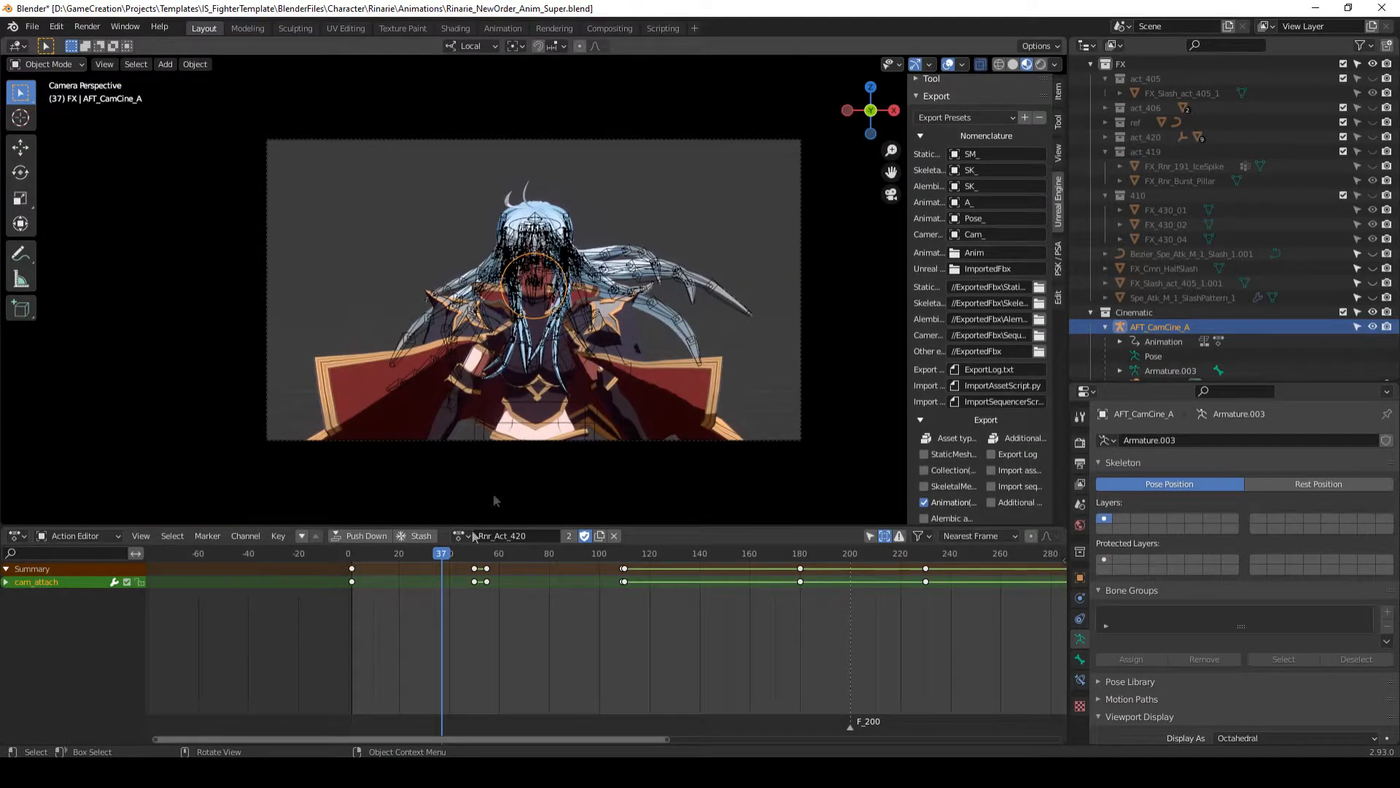
{"action": "left_click", "coordinate": [453, 553]}
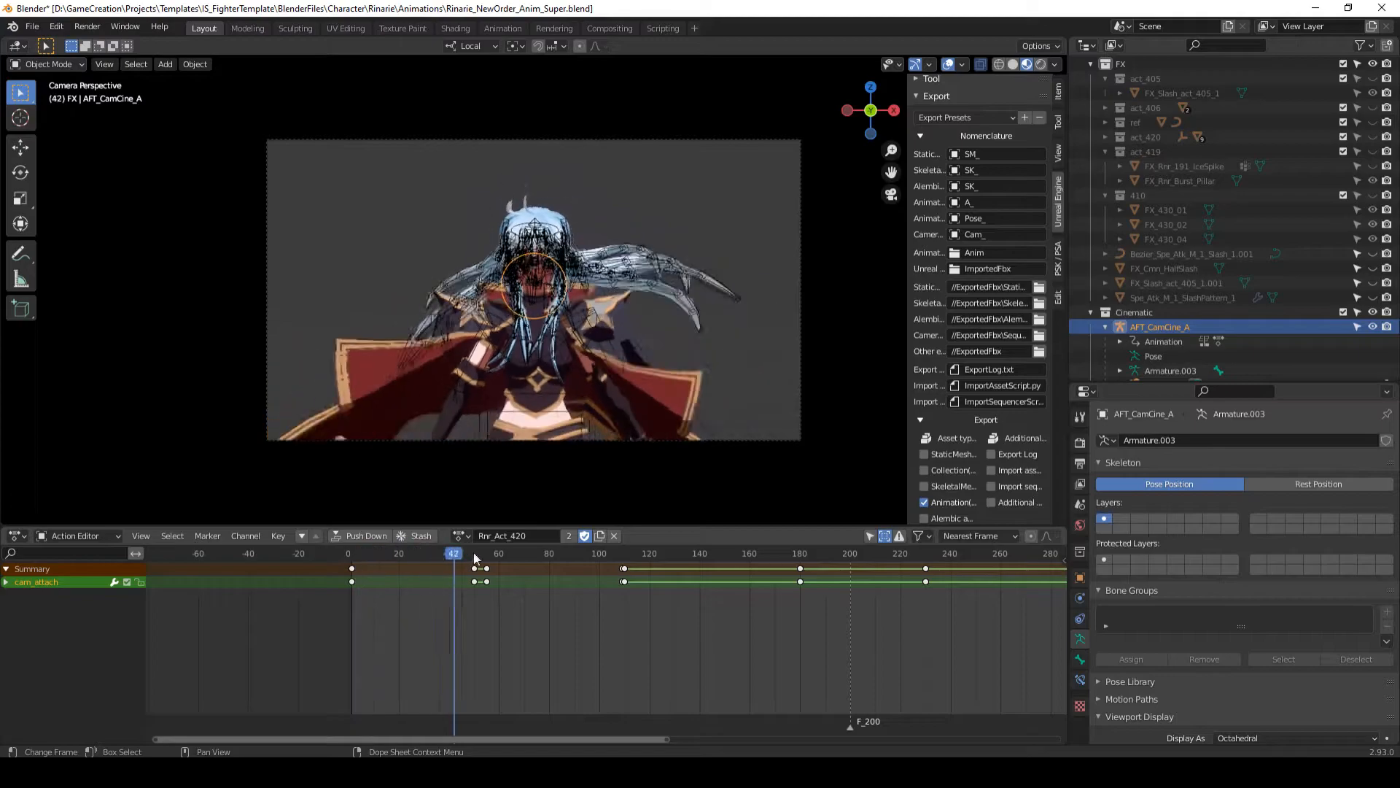
{"action": "left_click", "coordinate": [871, 553]}
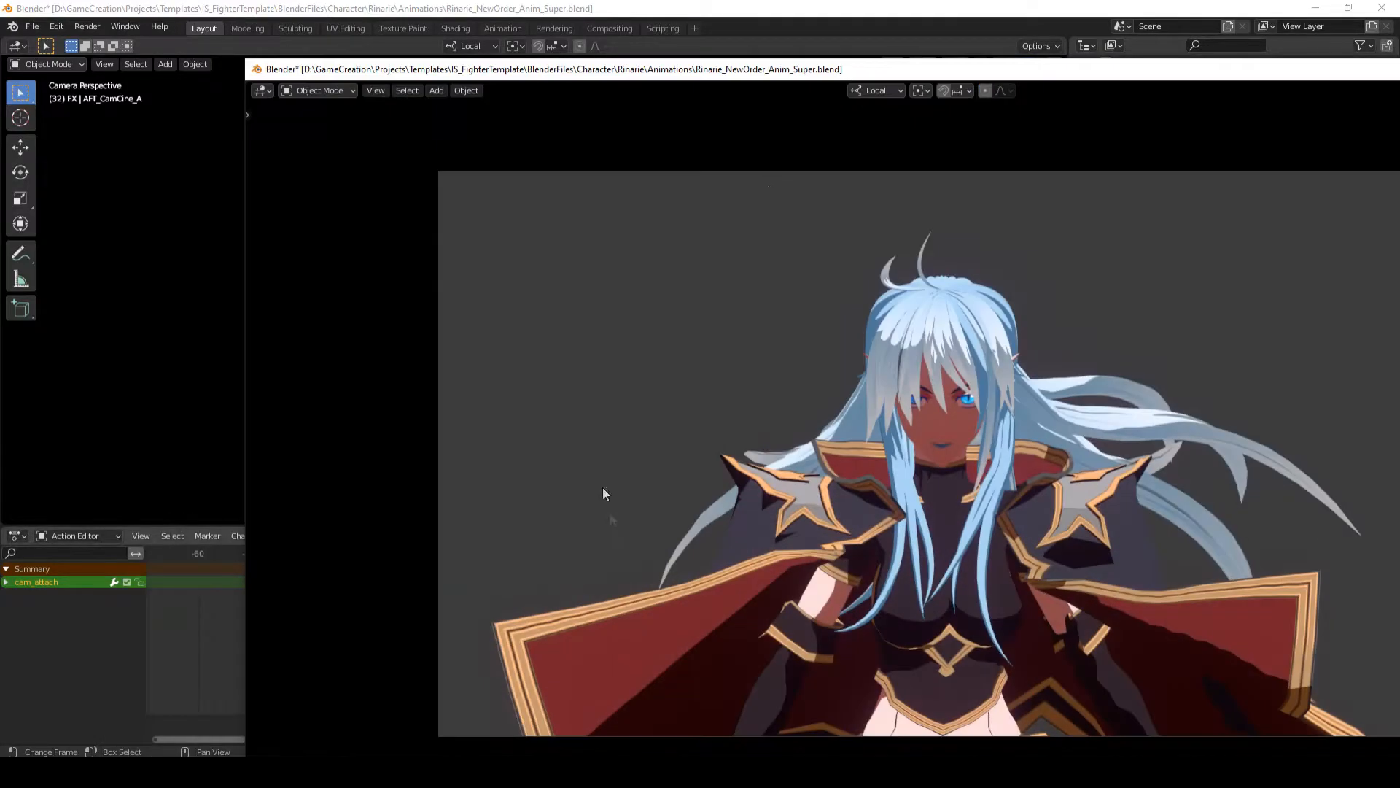
- Play the super attack through the cinematic camera, then close the Anim Player window
{"action": "key", "text": "ctrl+space"}
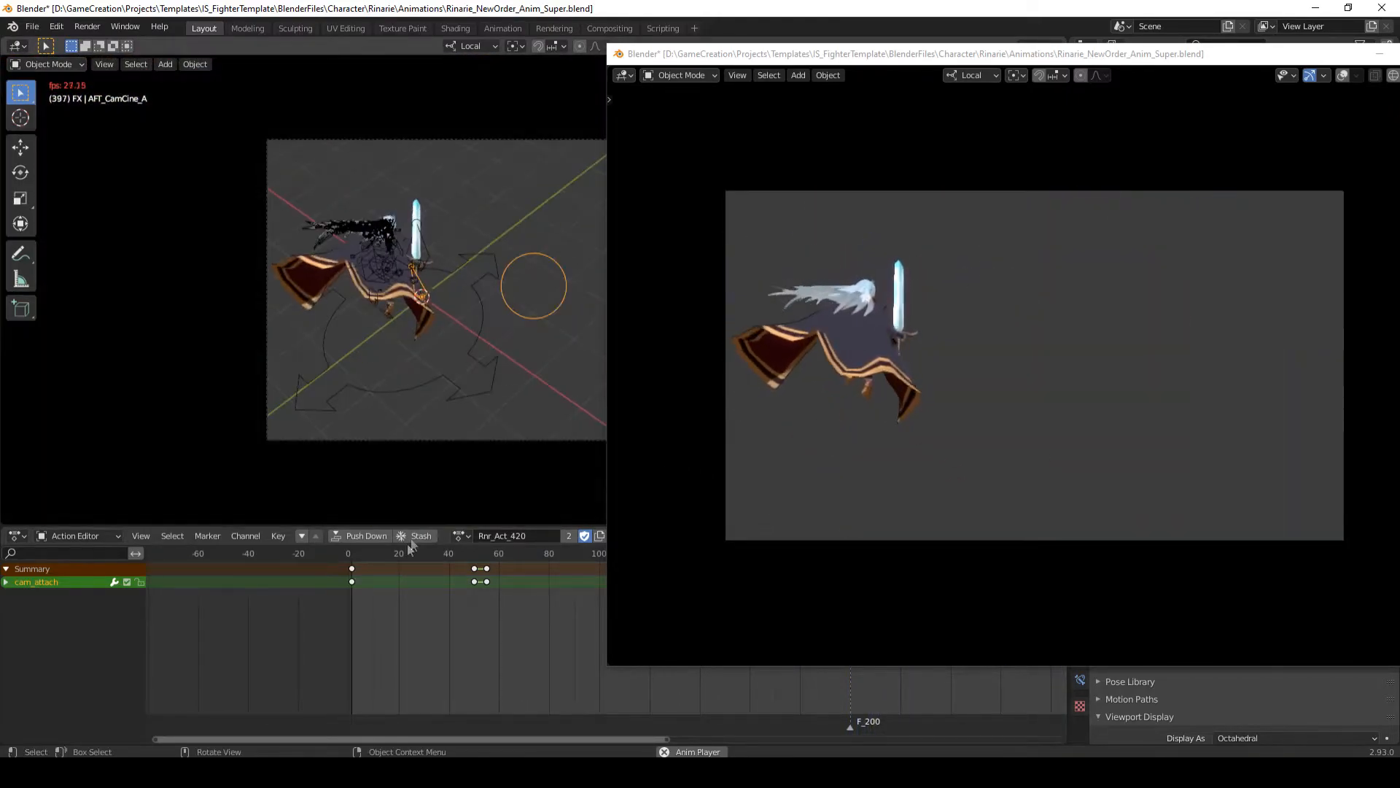
{"action": "left_click", "coordinate": [513, 553]}
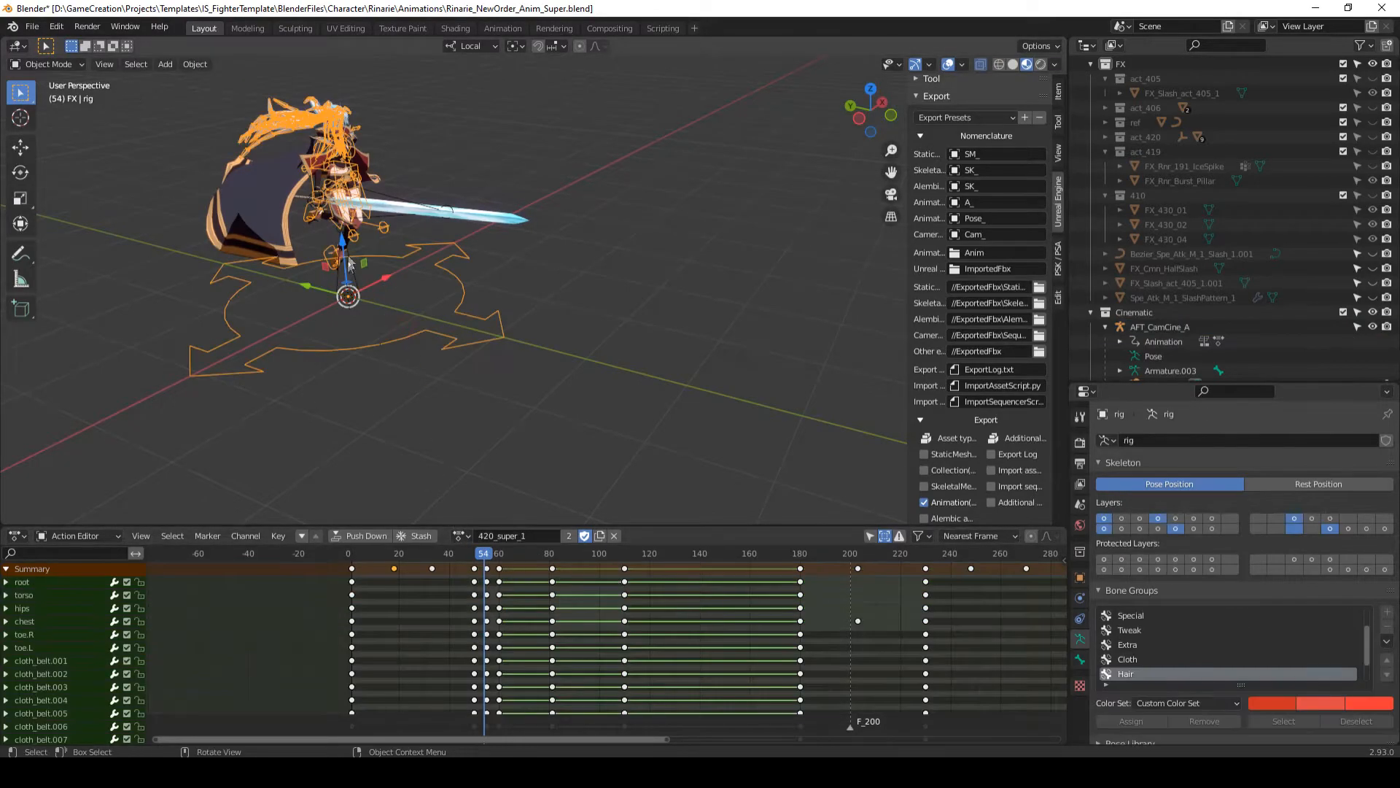
- Select the rig with its 420_super_1 action and export it with the Unreal Engine 4 exporter
{"action": "scroll", "scroll_direction": "down", "scroll_amount": 3}
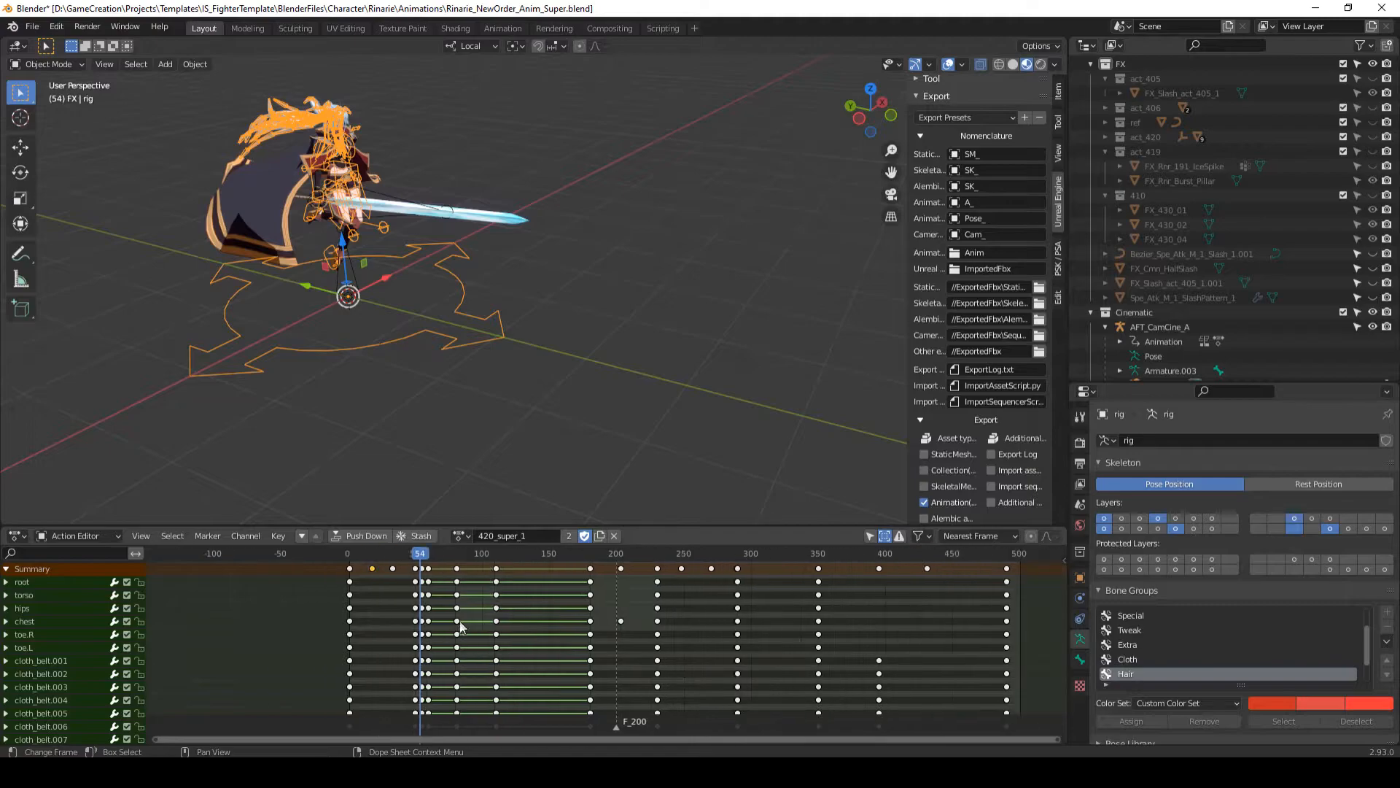
{"action": "left_click", "coordinate": [811, 553]}
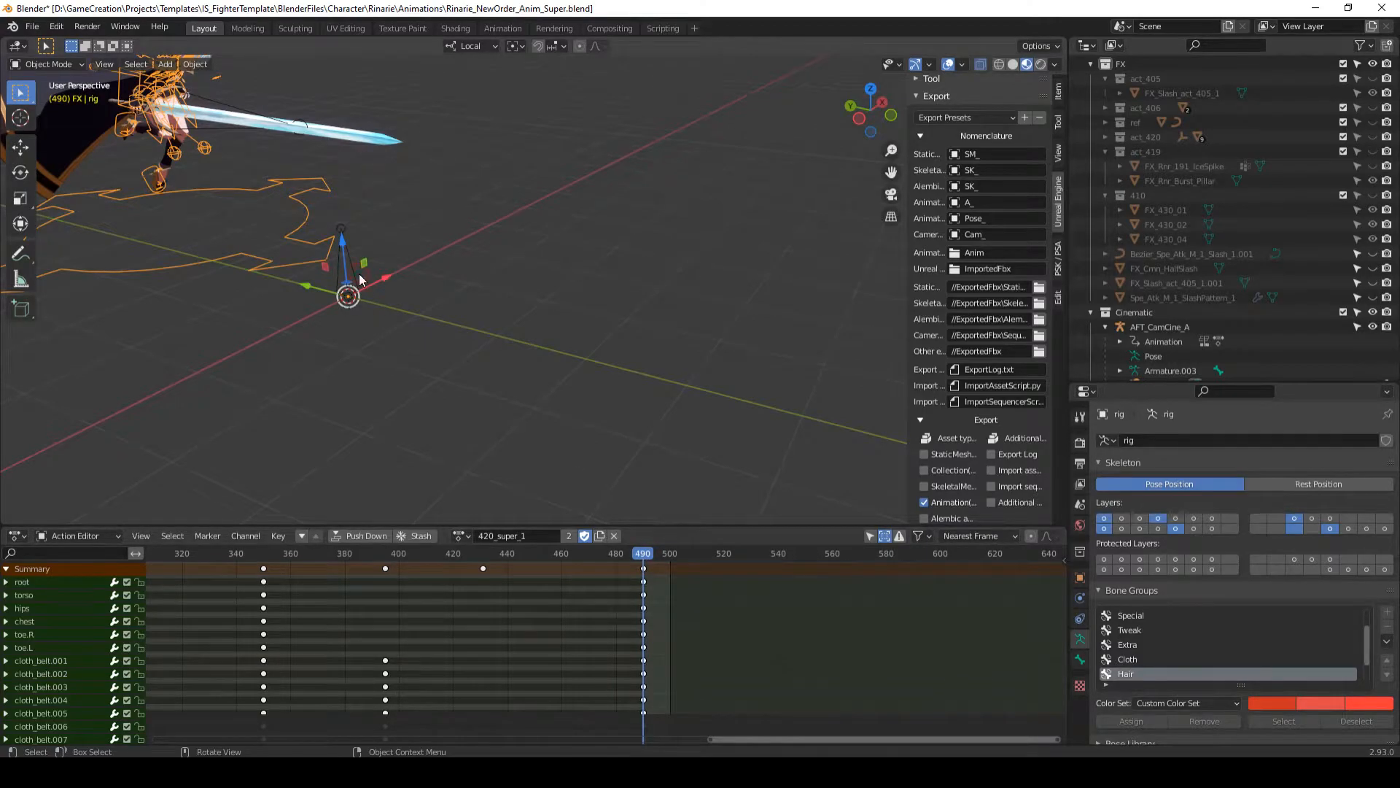
{"action": "left_click", "coordinate": [1158, 326]}
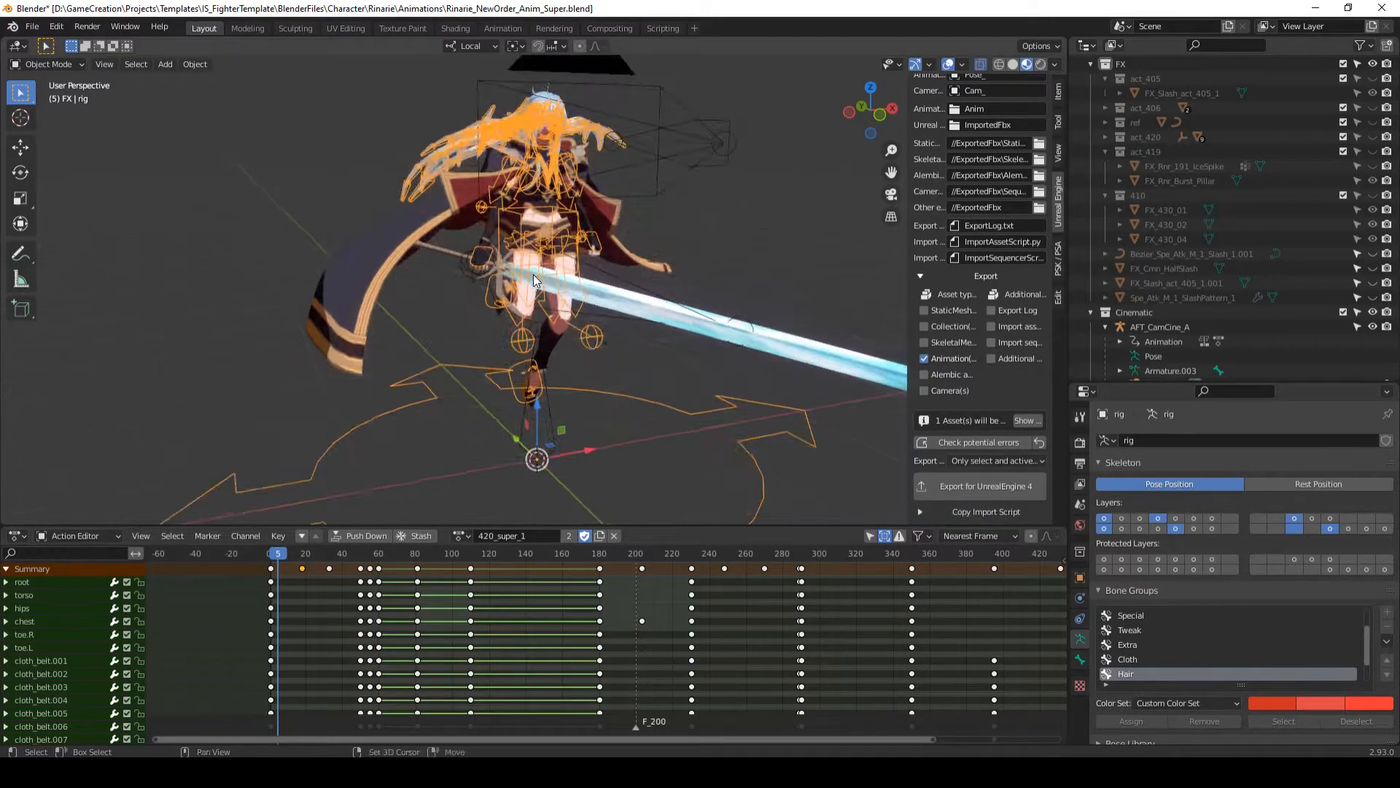
{"action": "left_click", "coordinate": [1159, 325]}
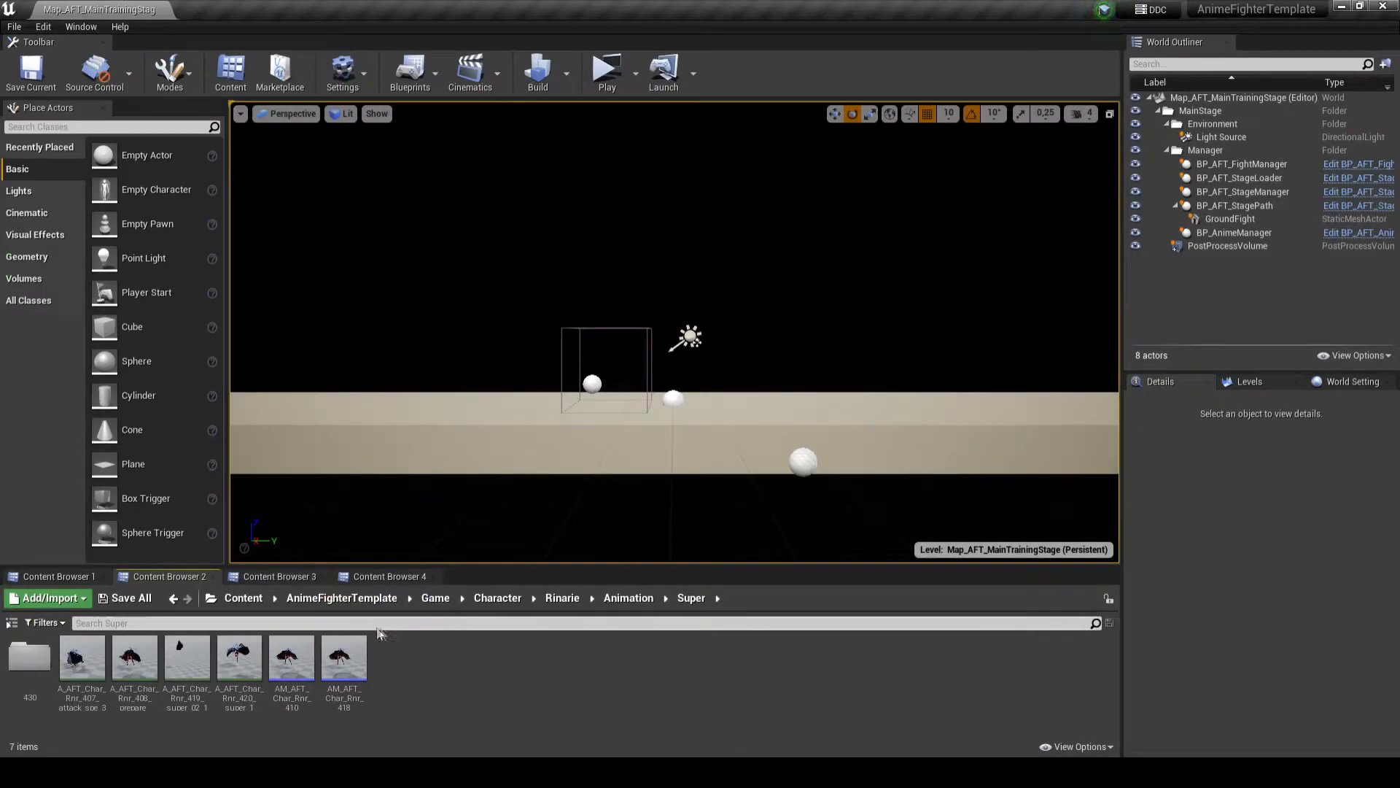
{"action": "mouse_move", "coordinate": [291, 660]}
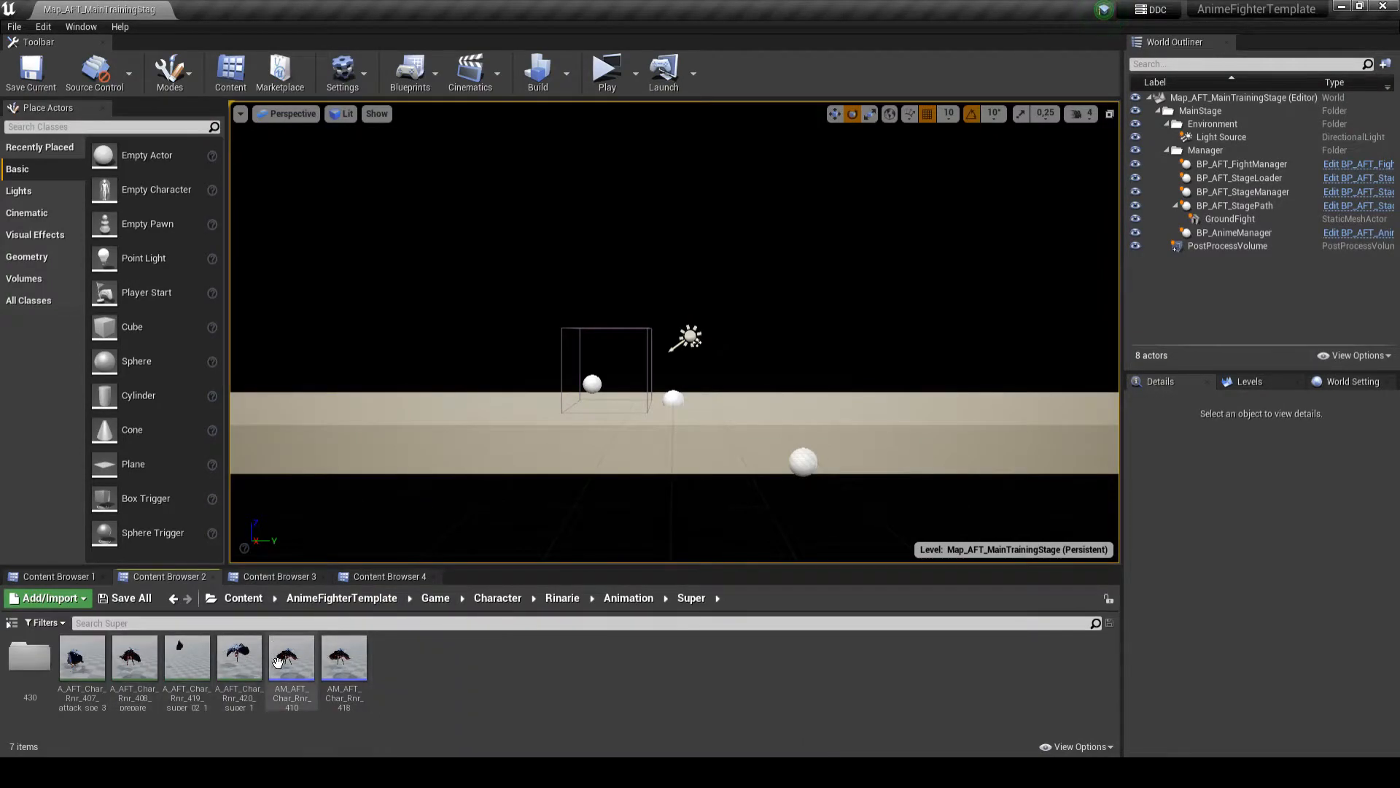
{"action": "mouse_move", "coordinate": [238, 659]}
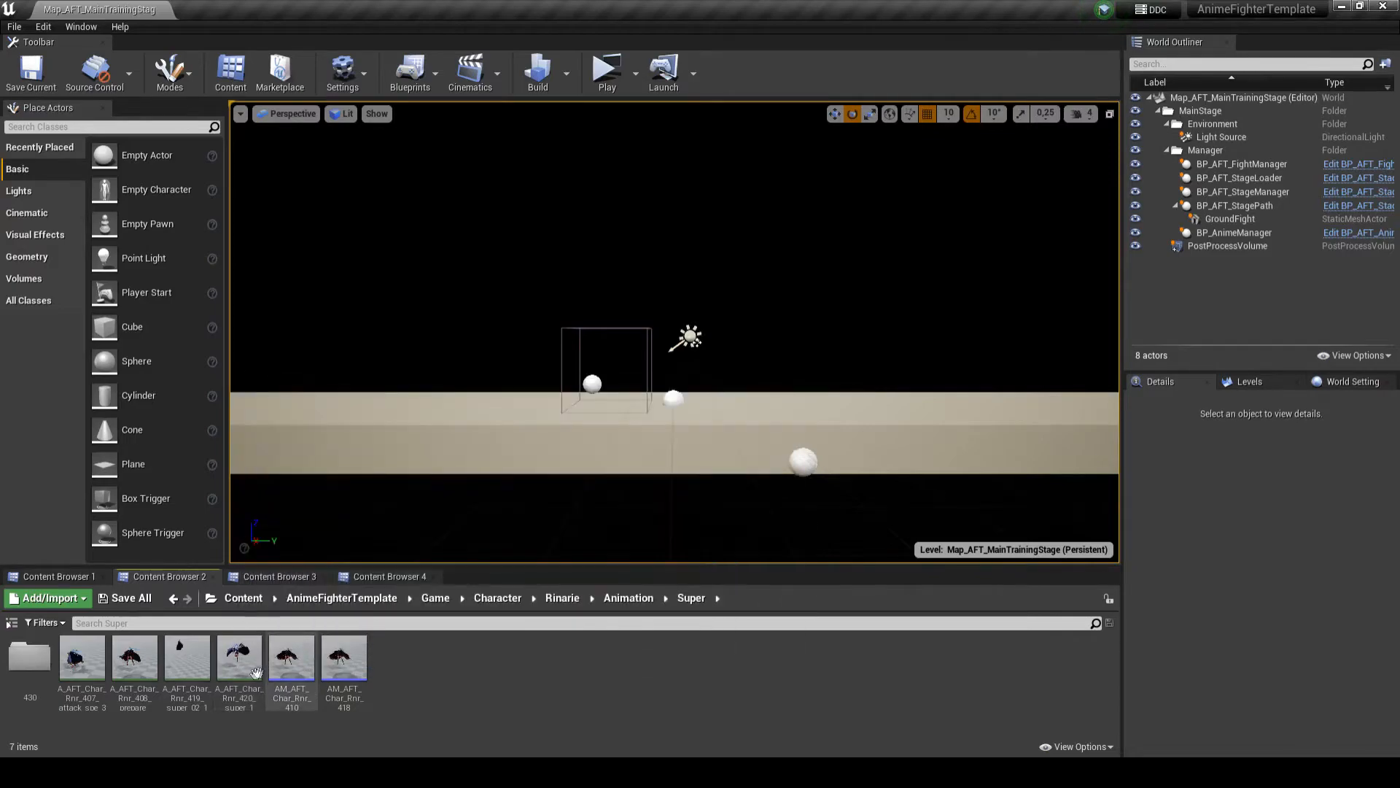
{"action": "mouse_move", "coordinate": [188, 661]}
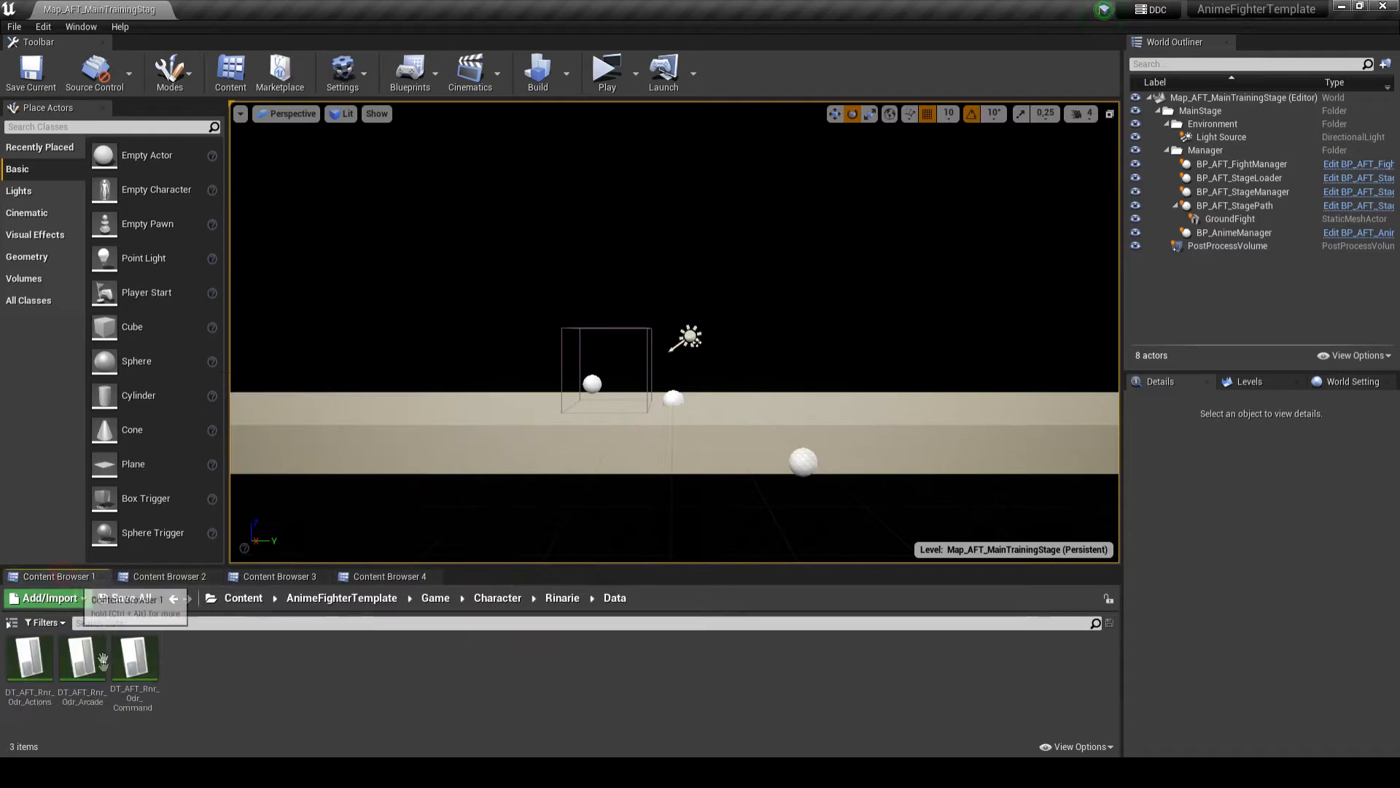
{"action": "mouse_move", "coordinate": [30, 660]}
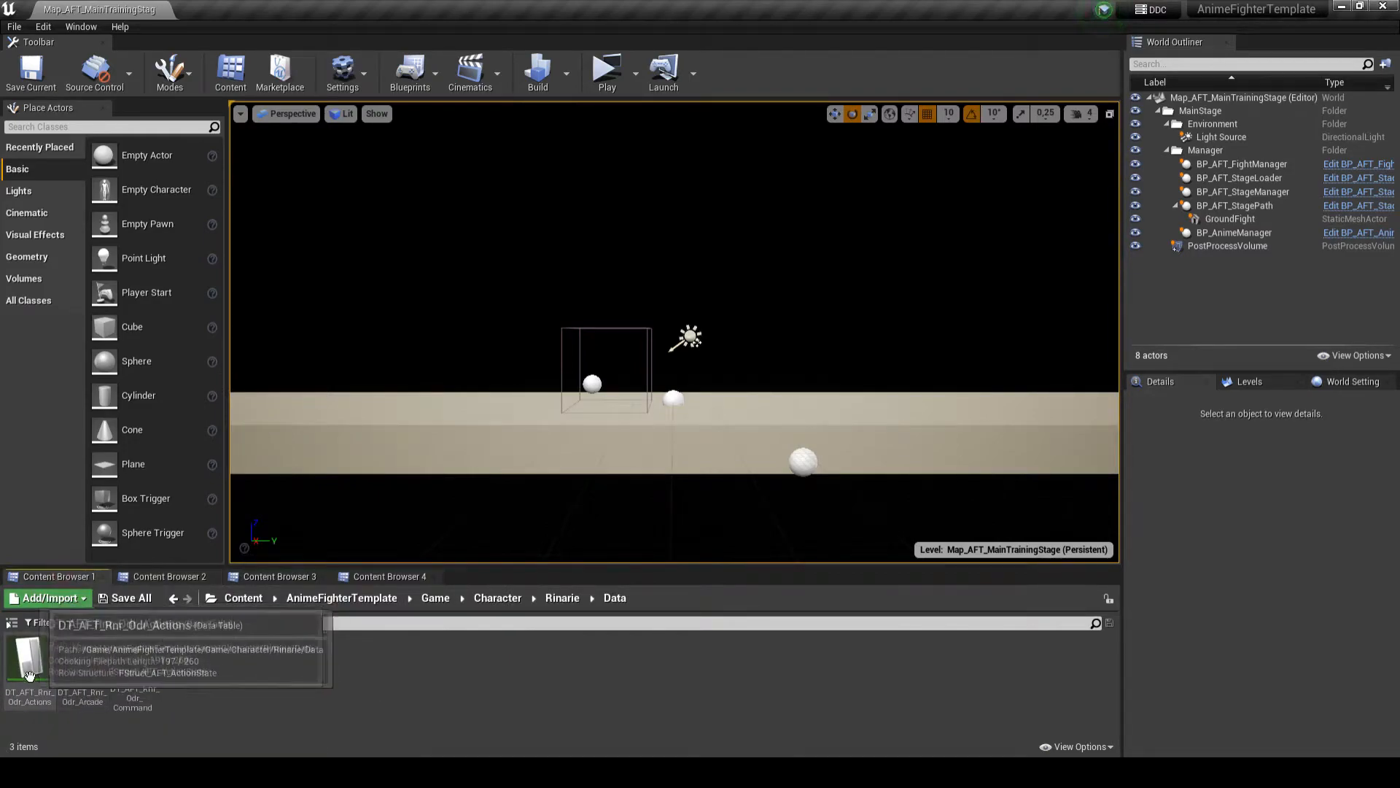
- In DT_AFT_Rnr_Odr_Actions, inspect row 420 Attack_Super's ActionAnimList and collapse it
{"action": "double_click", "coordinate": [29, 658]}
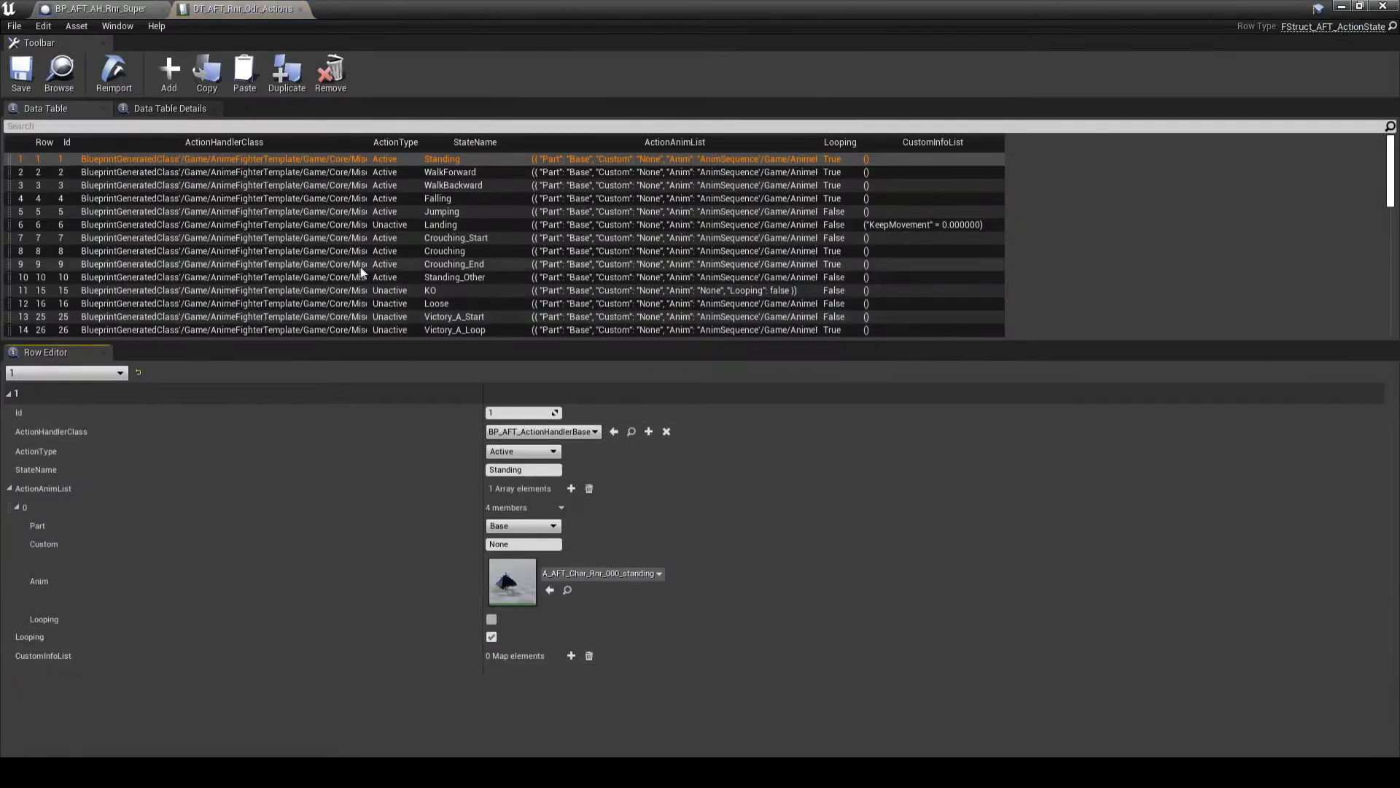
{"action": "scroll", "scroll_direction": "down", "scroll_amount": 3}
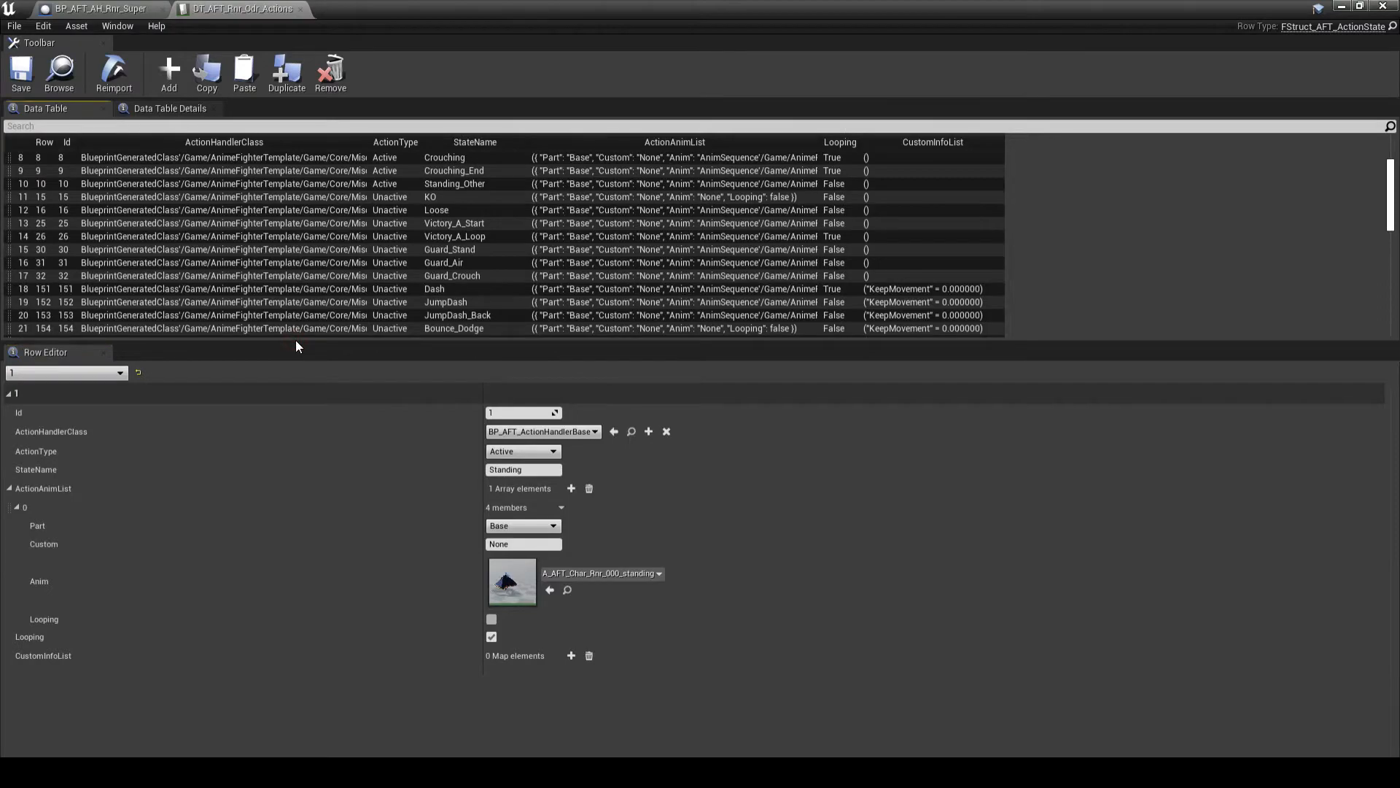
{"action": "scroll", "scroll_direction": "down", "scroll_amount": 3}
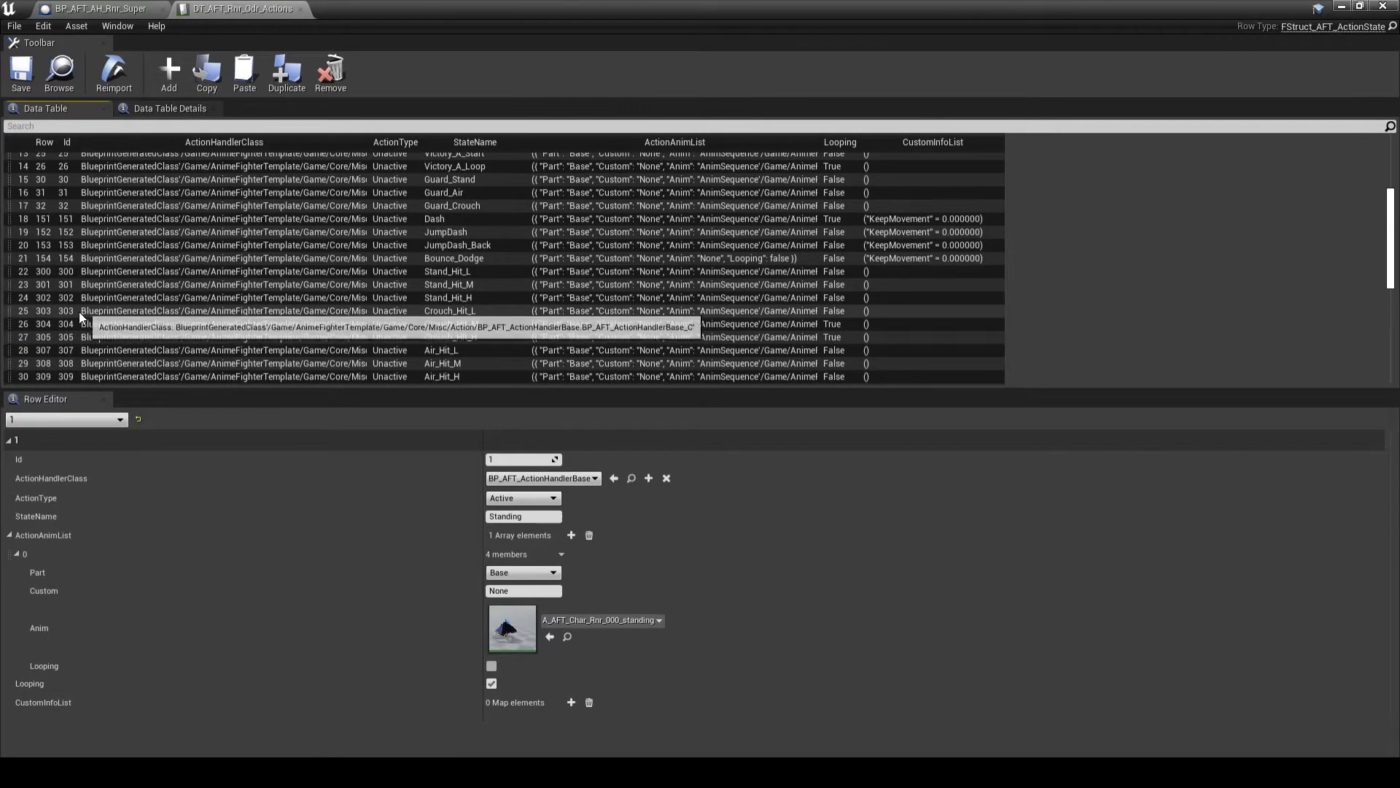
{"action": "scroll", "scroll_direction": "down", "scroll_amount": 3}
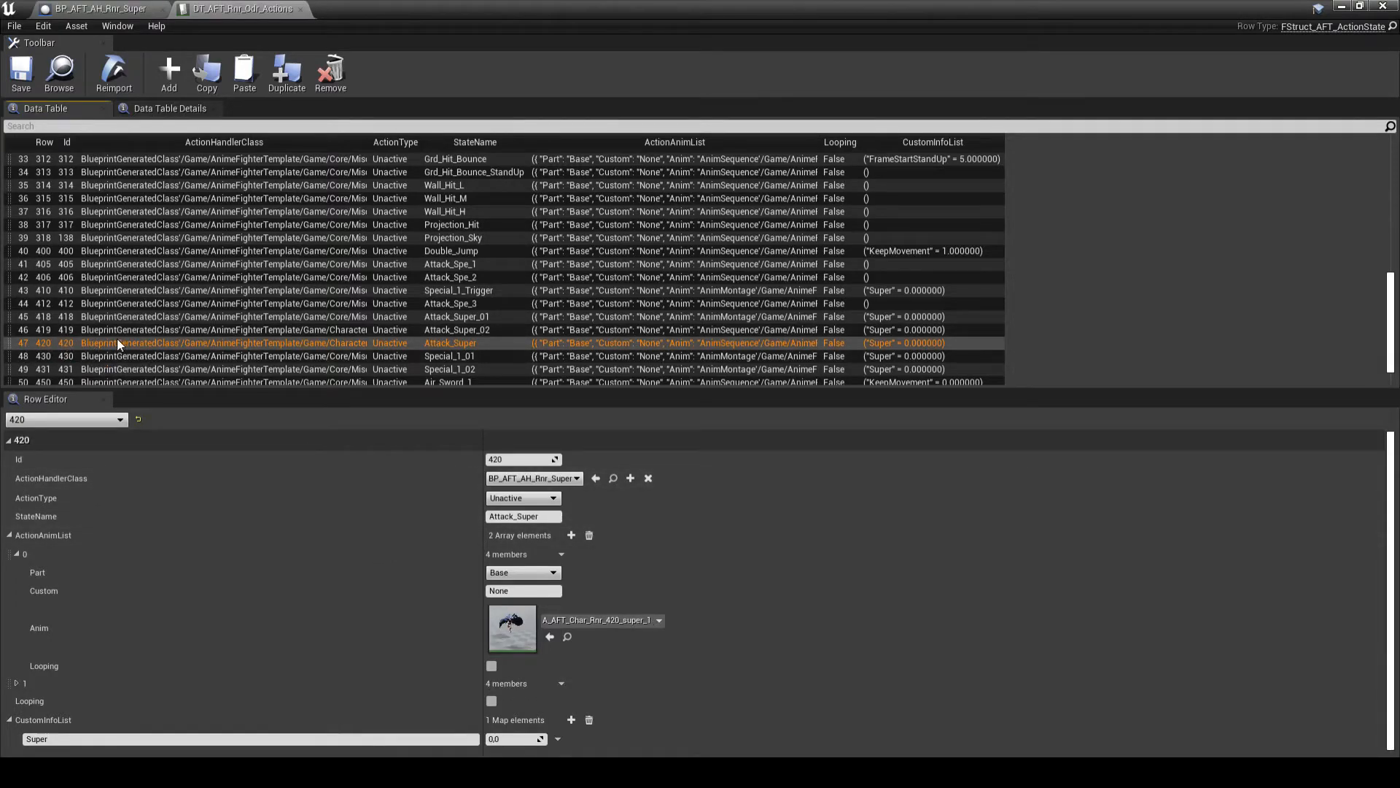
{"action": "mouse_move", "coordinate": [518, 421]}
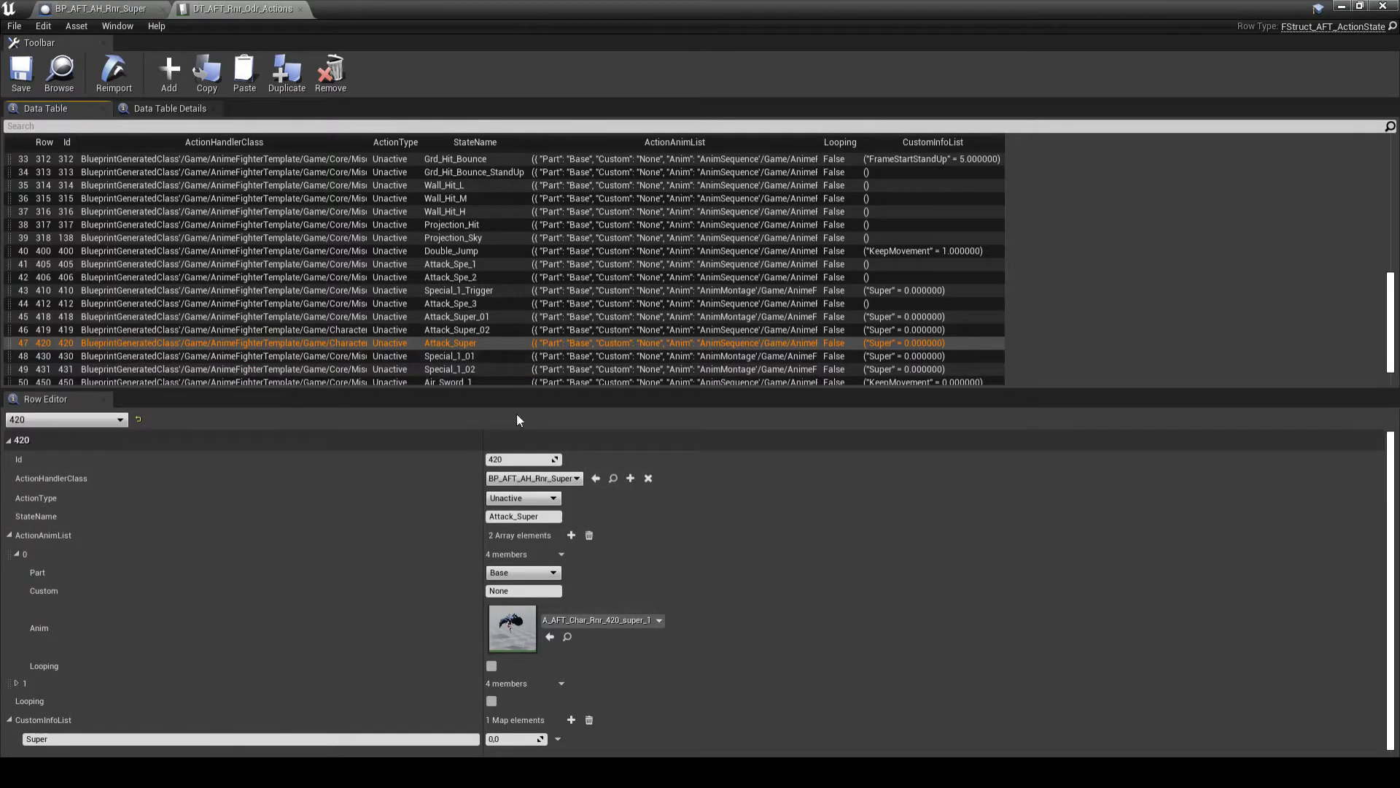
{"action": "mouse_move", "coordinate": [603, 618]}
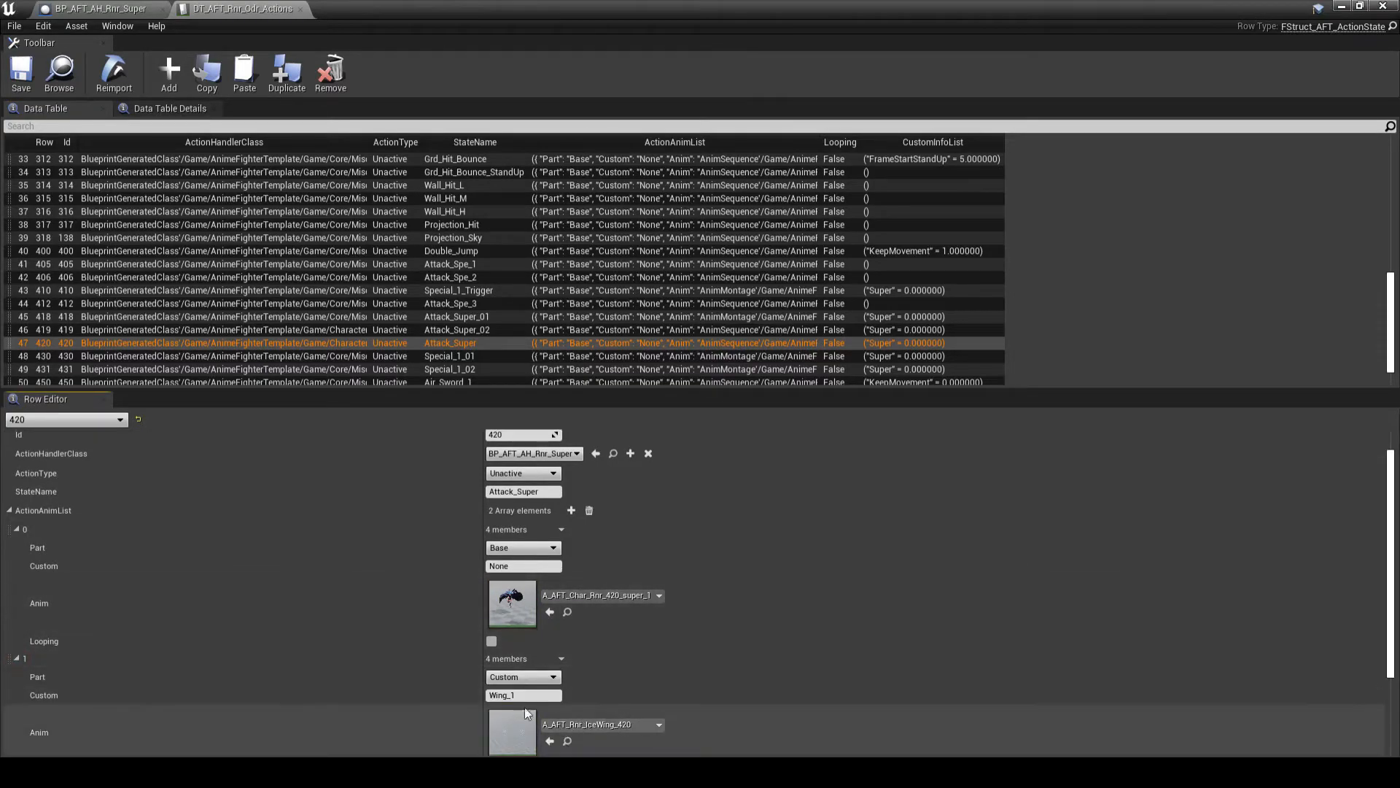
{"action": "scroll", "scroll_direction": "down", "scroll_amount": 3}
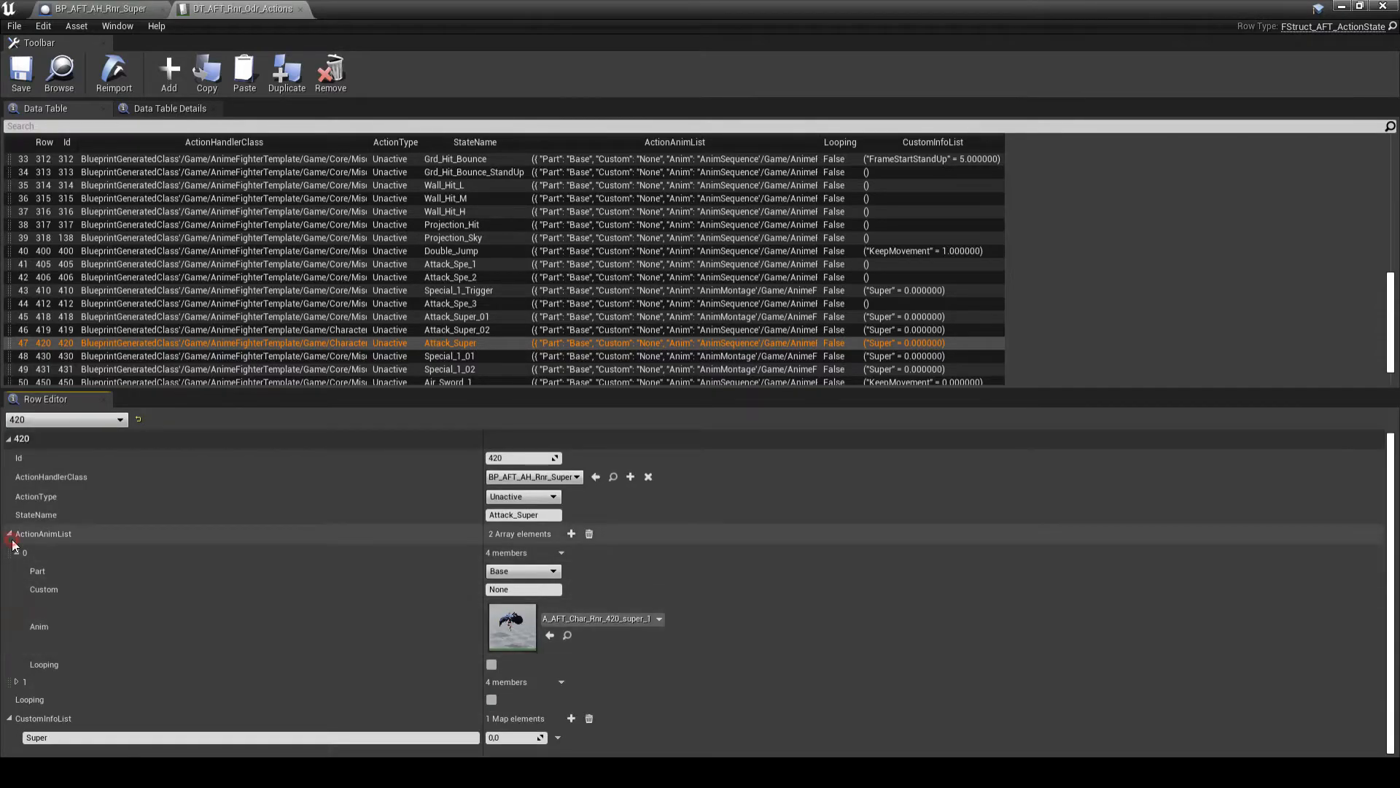
{"action": "left_click", "coordinate": [9, 533]}
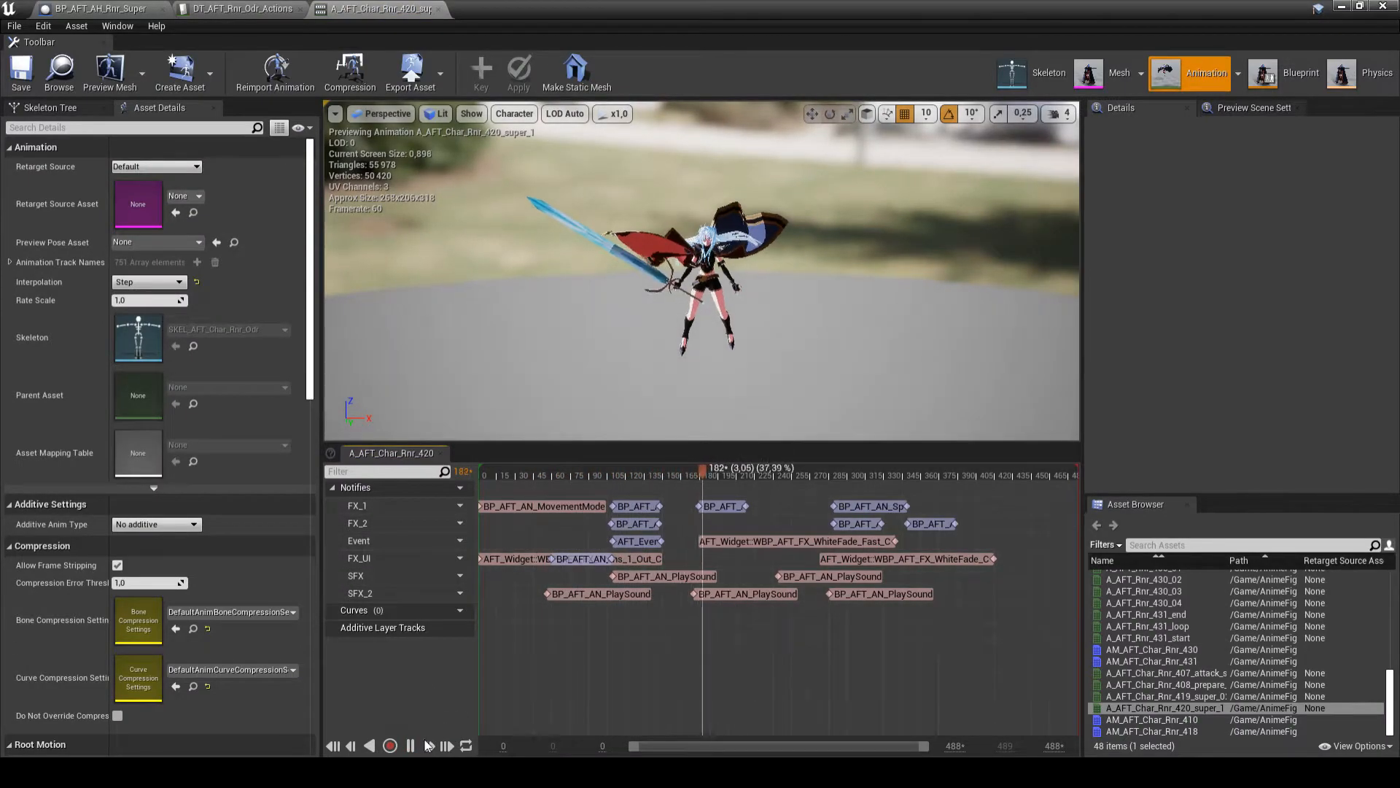
- Play the A_AFT_Char_Rnr_420_super_1 animation in the Persona preview viewport
{"action": "left_click", "coordinate": [410, 745]}
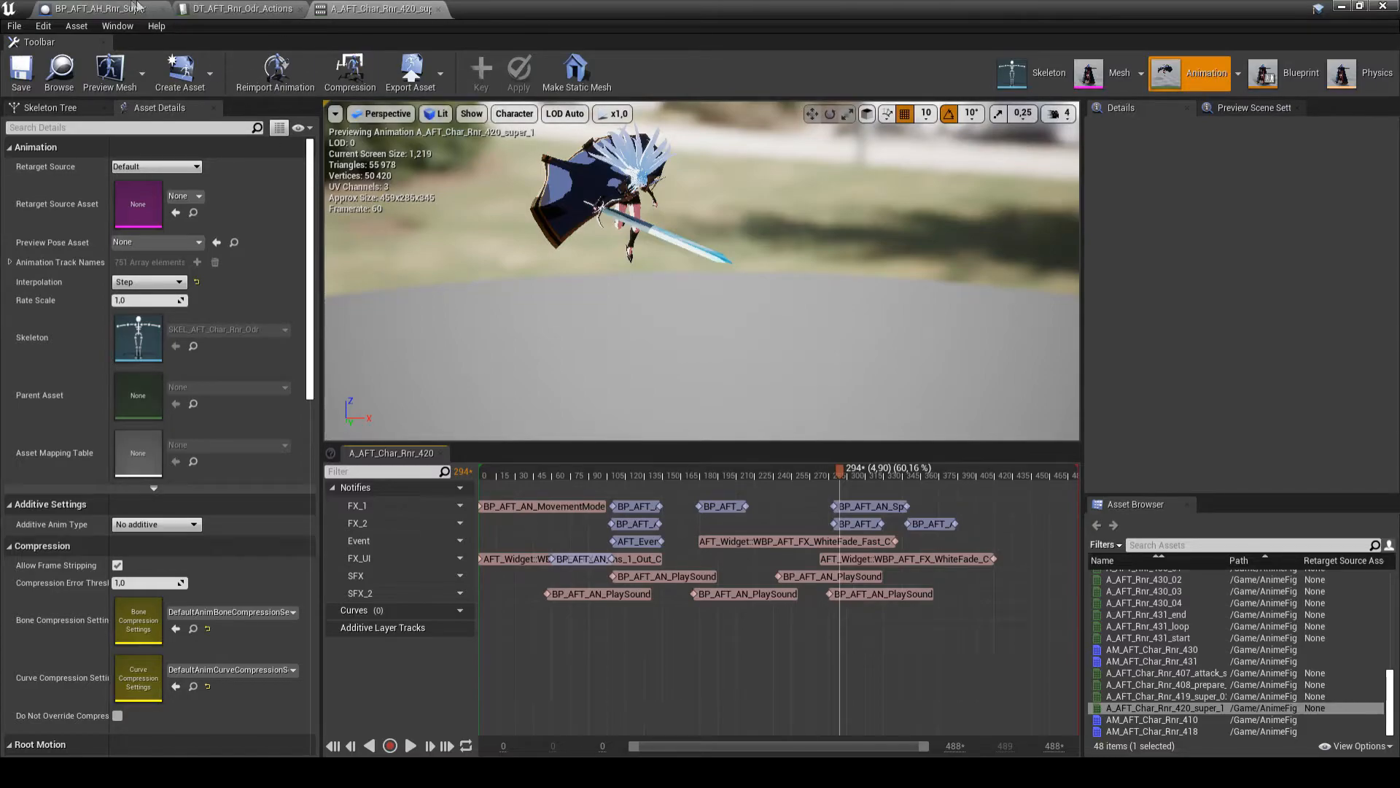
- Switch to the BP_AFT_AH_Rnr_Super handler blueprint and show its main event graph
{"action": "left_click", "coordinate": [97, 9]}
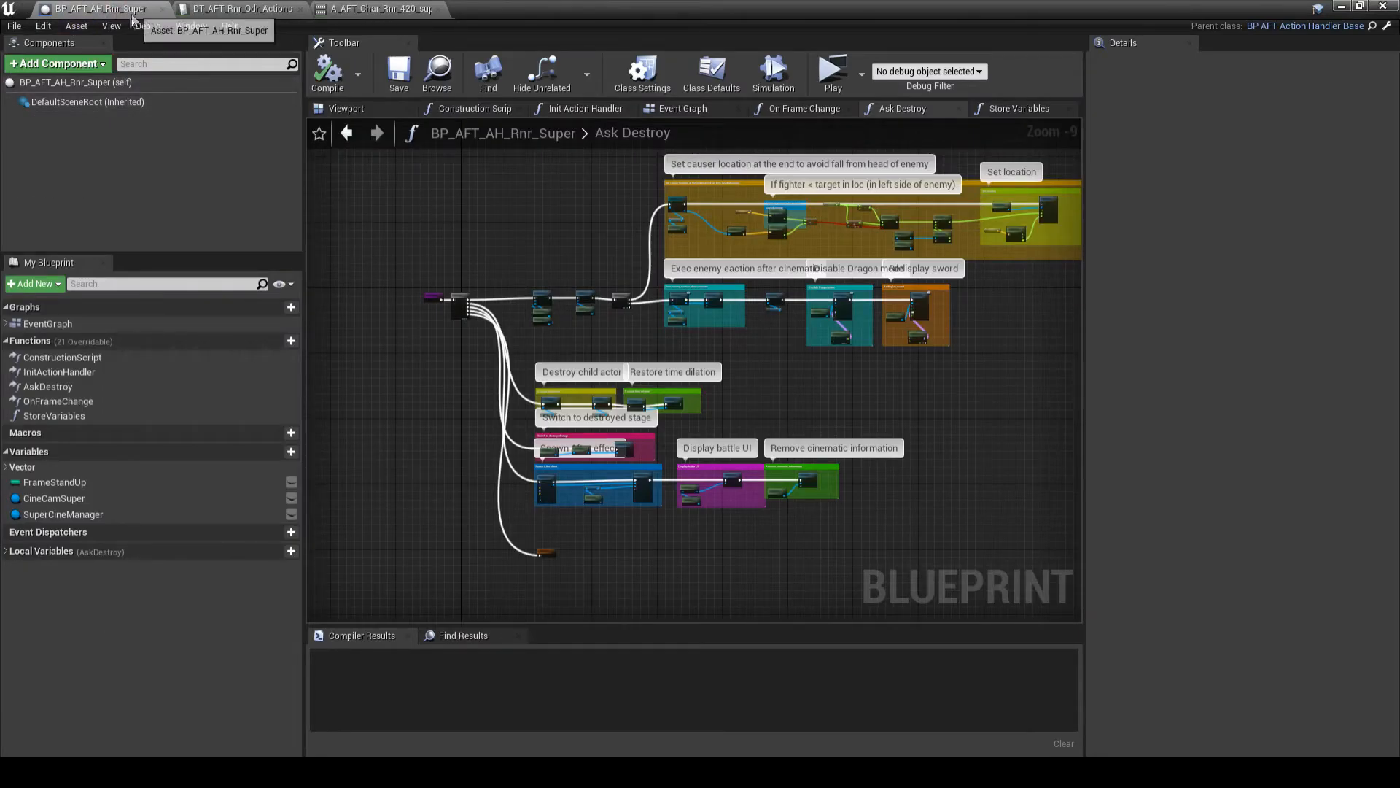
{"action": "left_click", "coordinate": [240, 9]}
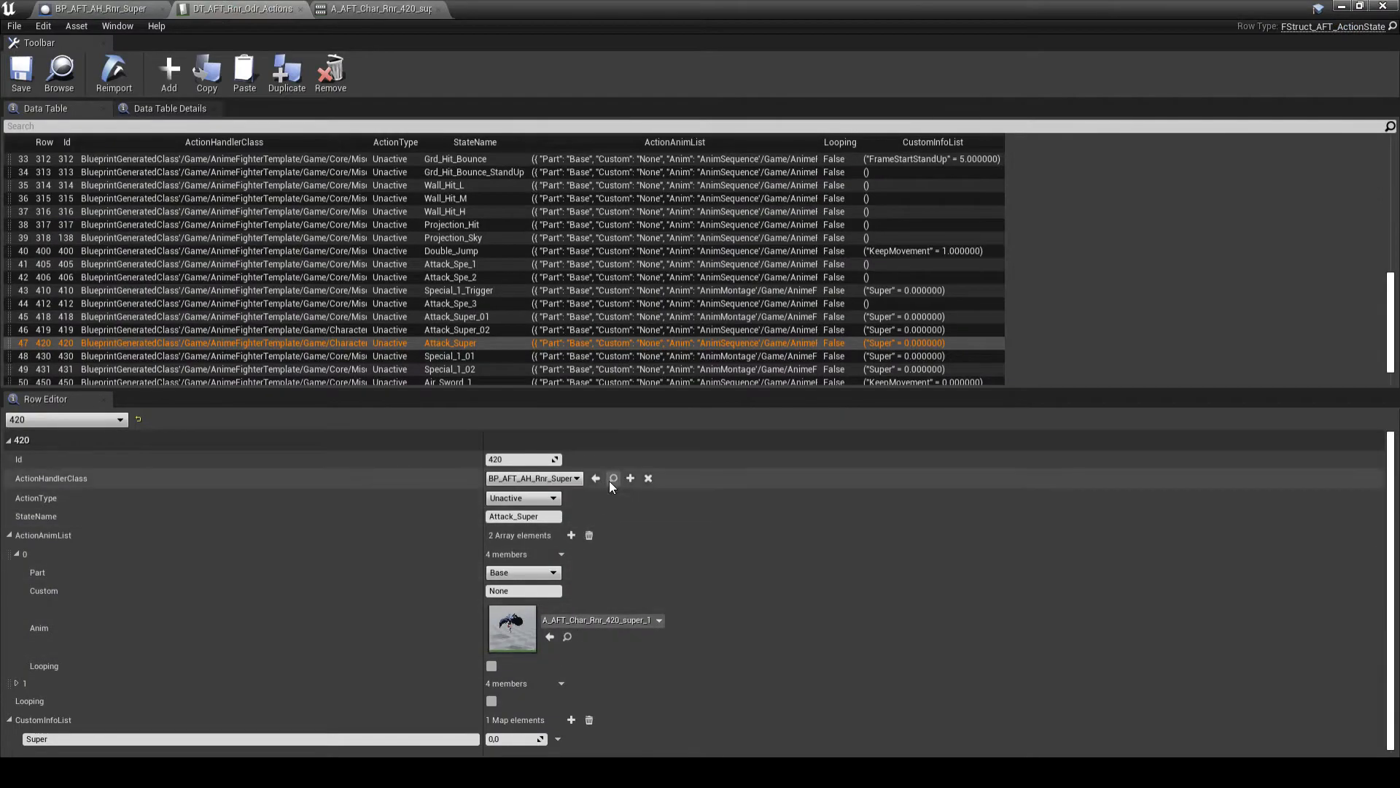
{"action": "mouse_move", "coordinate": [97, 9]}
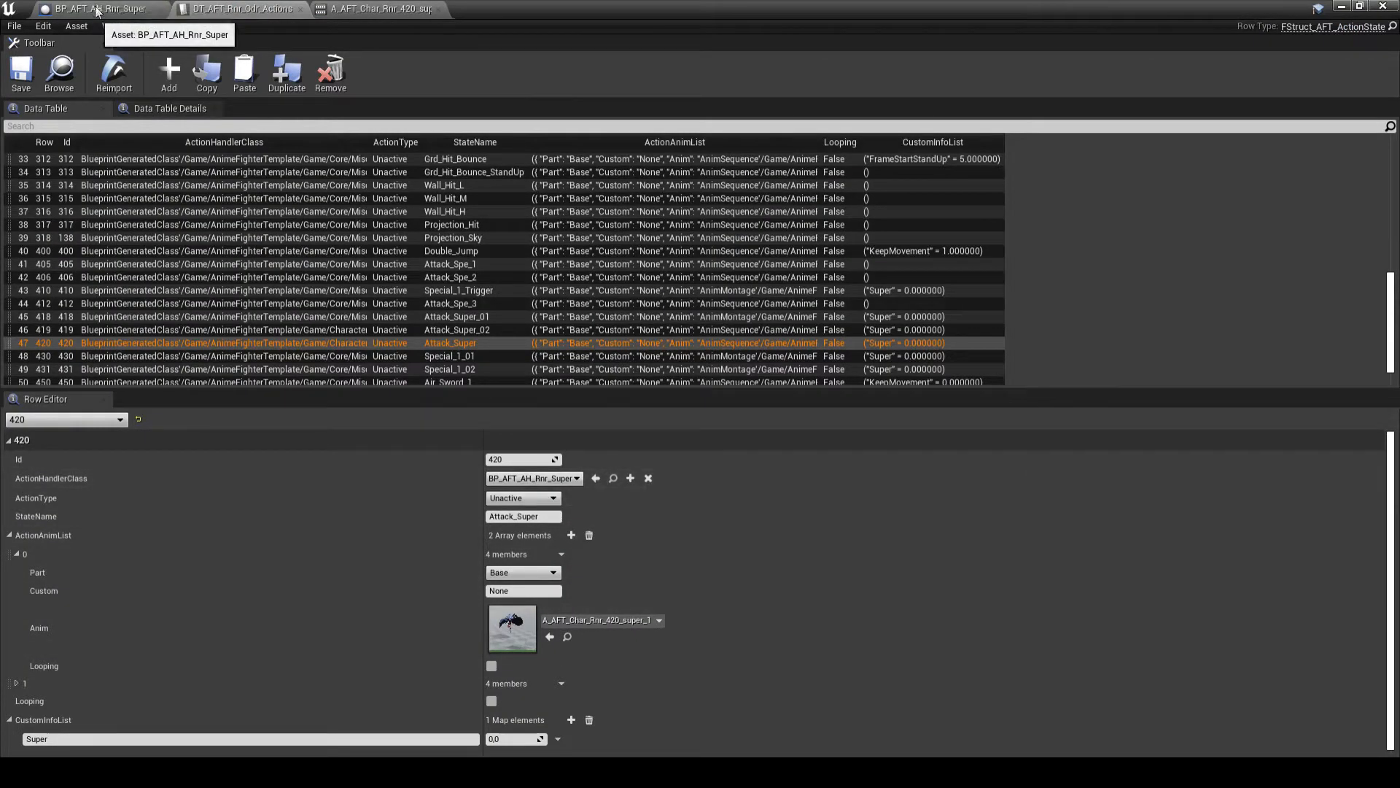
{"action": "left_click", "coordinate": [98, 9]}
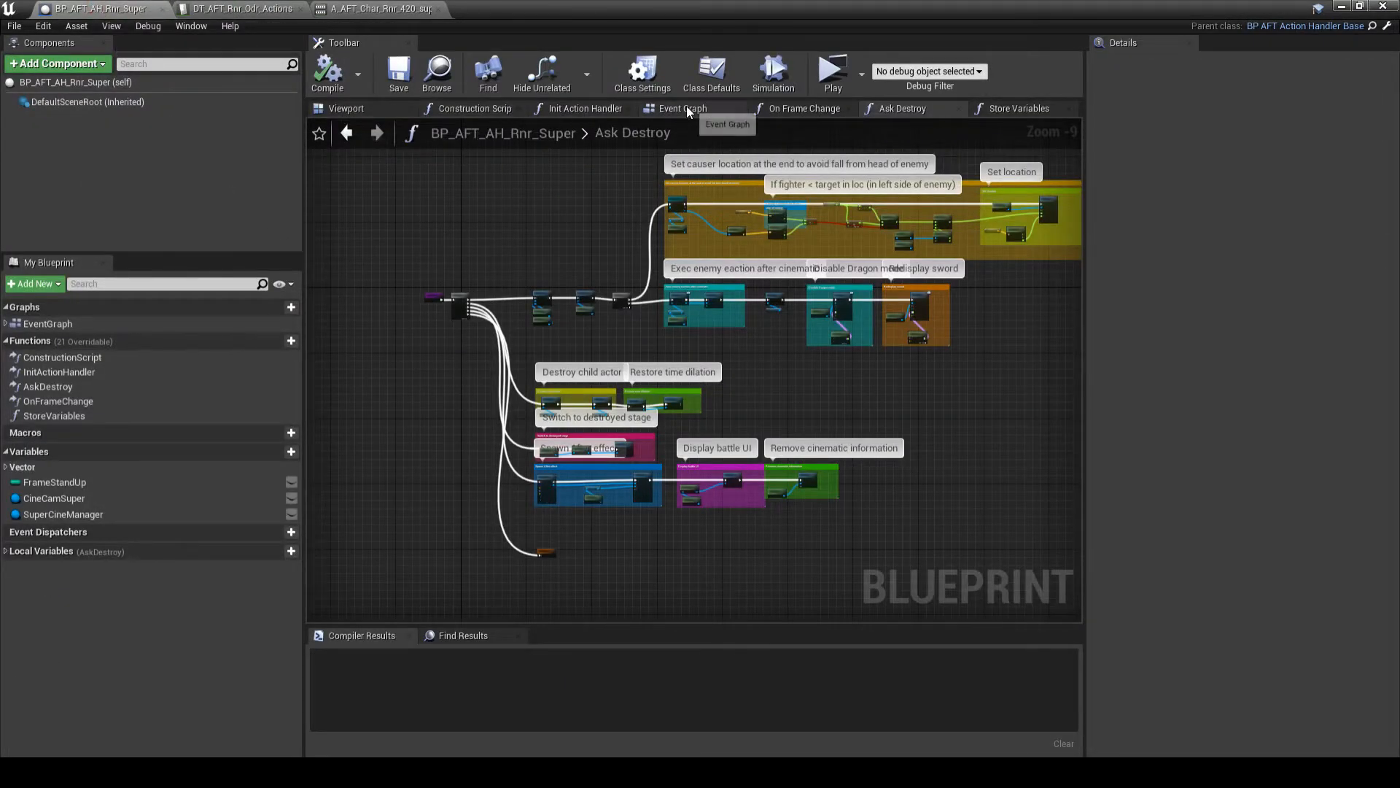
{"action": "left_click", "coordinate": [681, 108]}
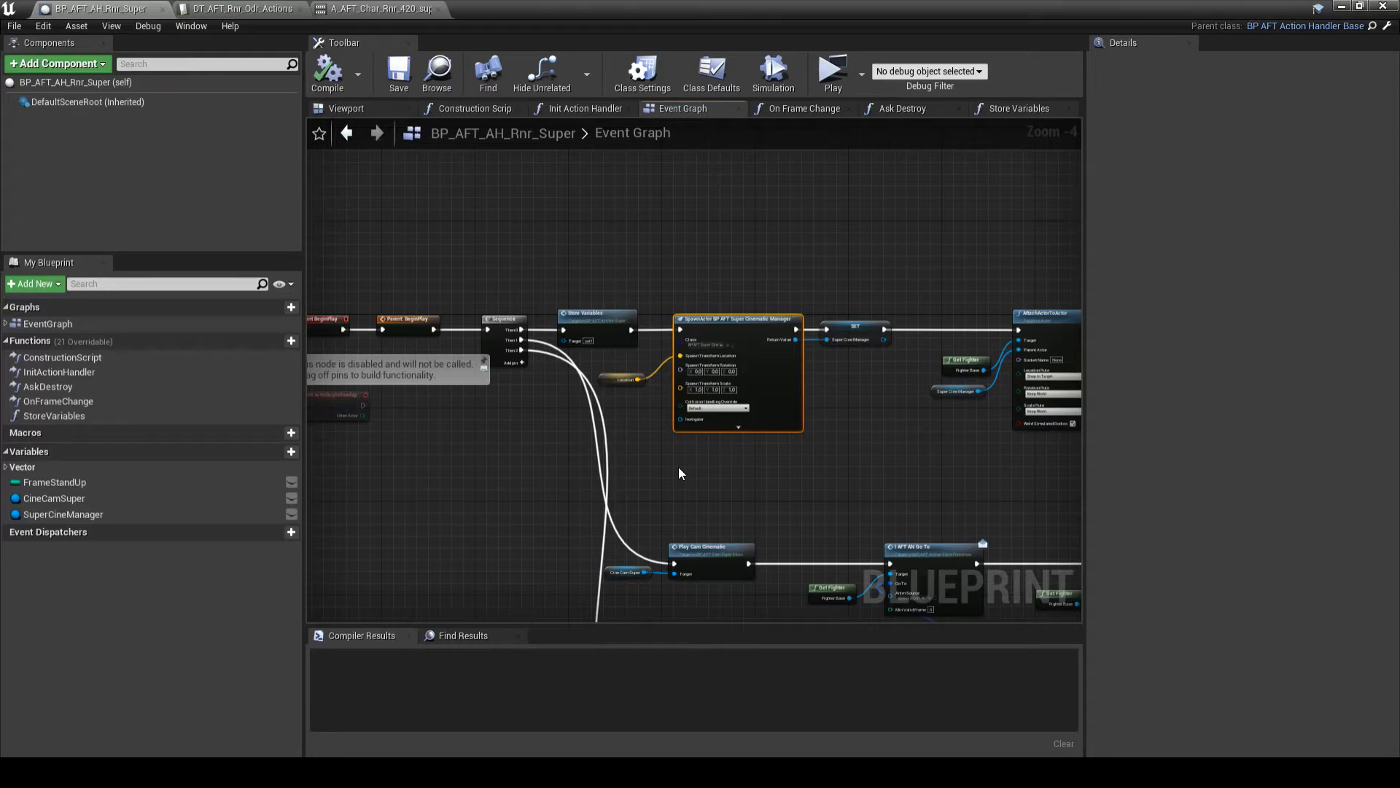
{"action": "mouse_move", "coordinate": [673, 494]}
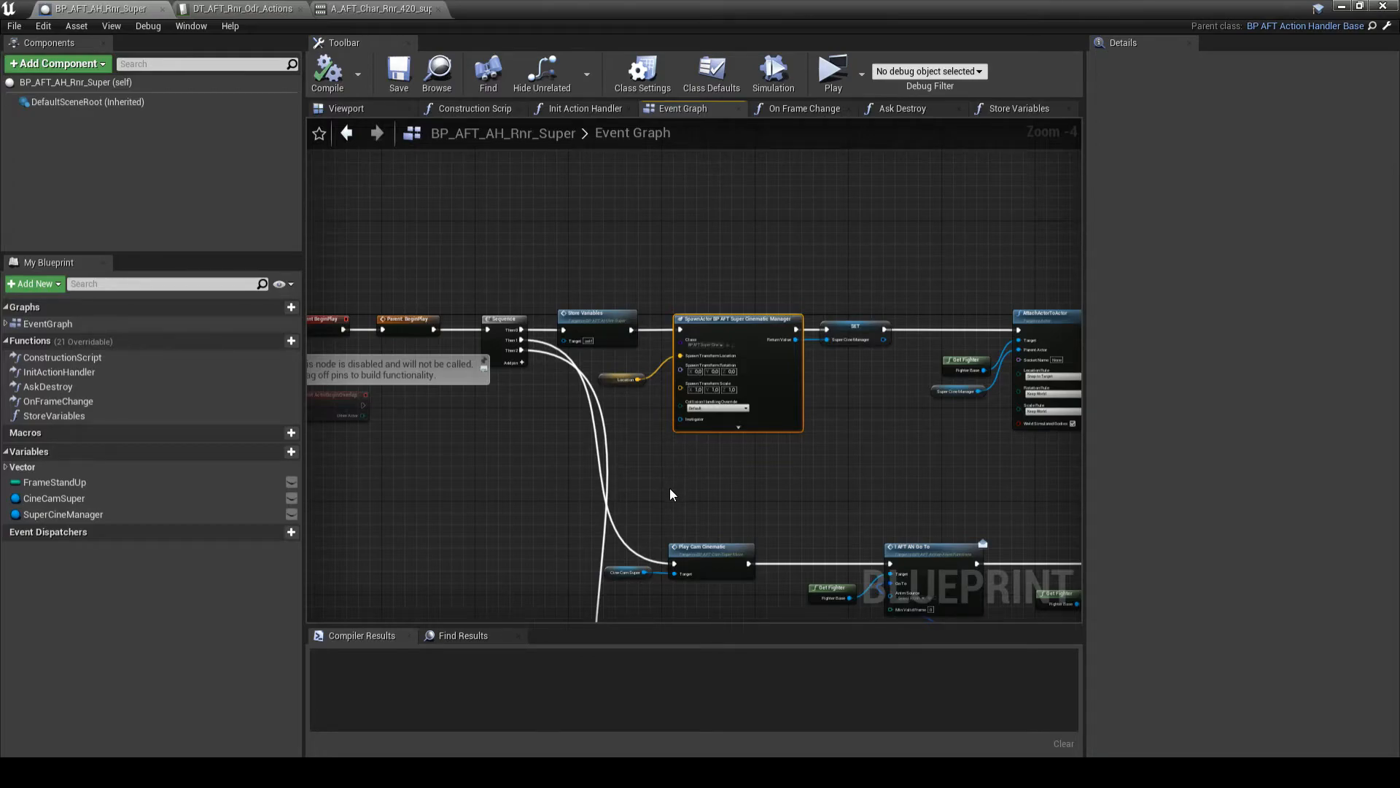
{"action": "mouse_move", "coordinate": [588, 511]}
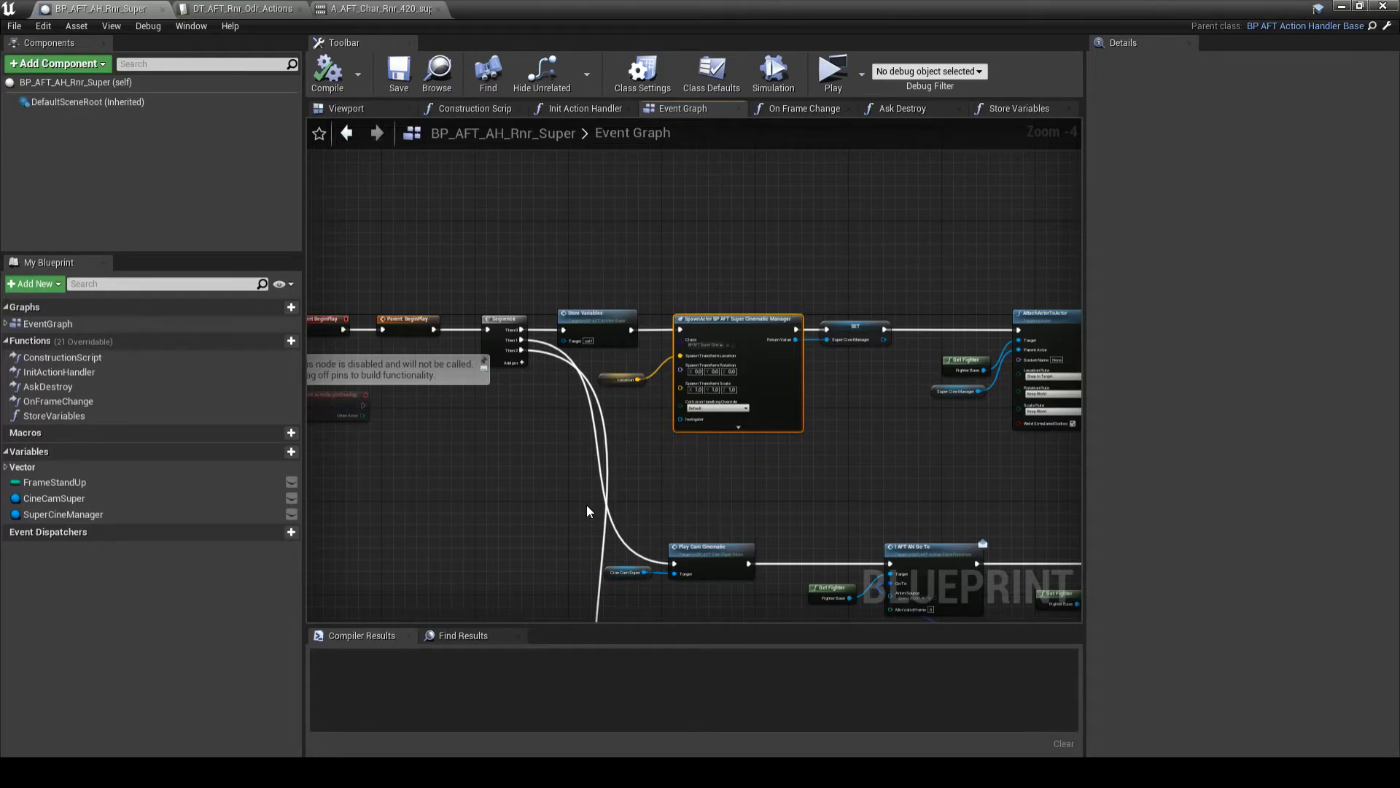
- Inspect the event graph nodes, then show the Store Variables function storing the fighter's location
{"action": "scroll", "scroll_direction": "down", "scroll_amount": 3}
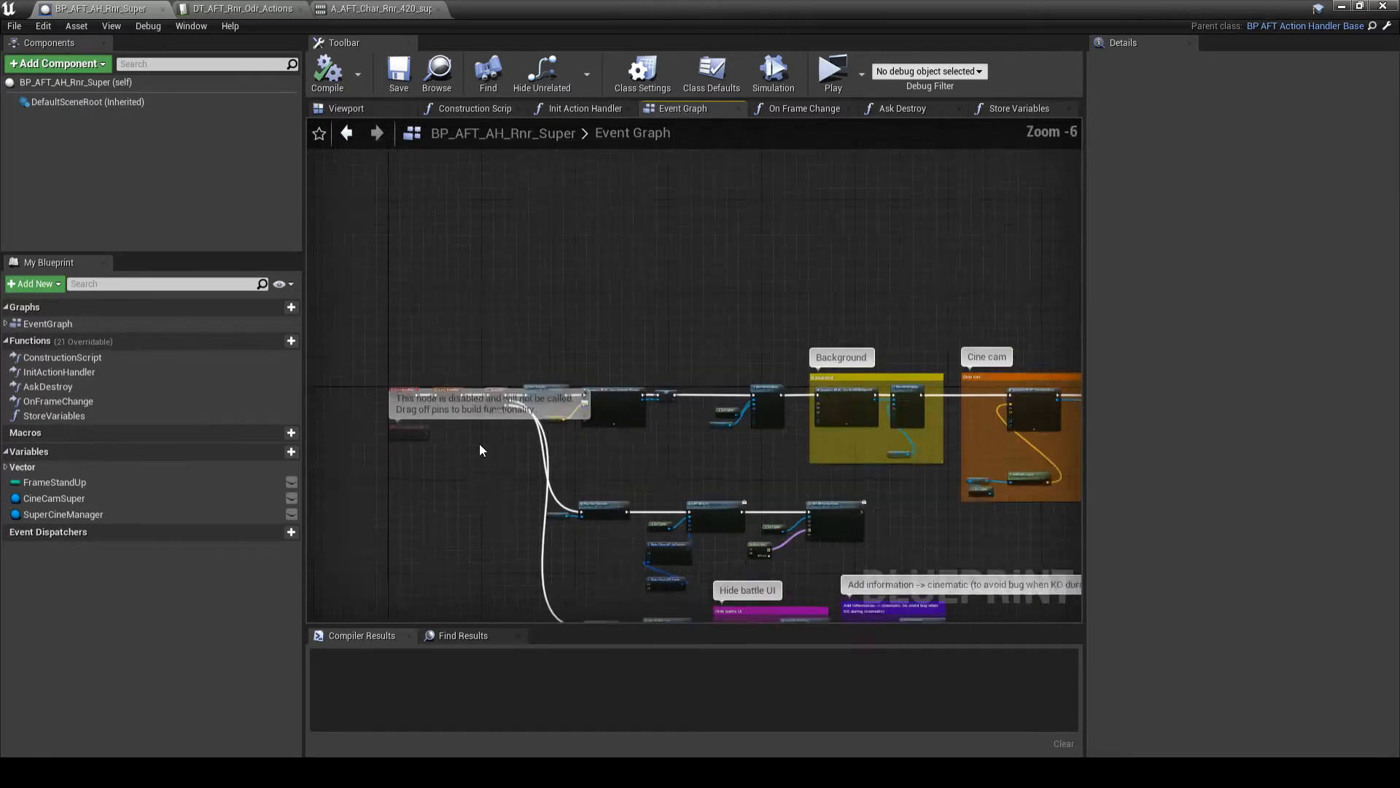
{"action": "scroll", "scroll_direction": "up", "scroll_amount": 3}
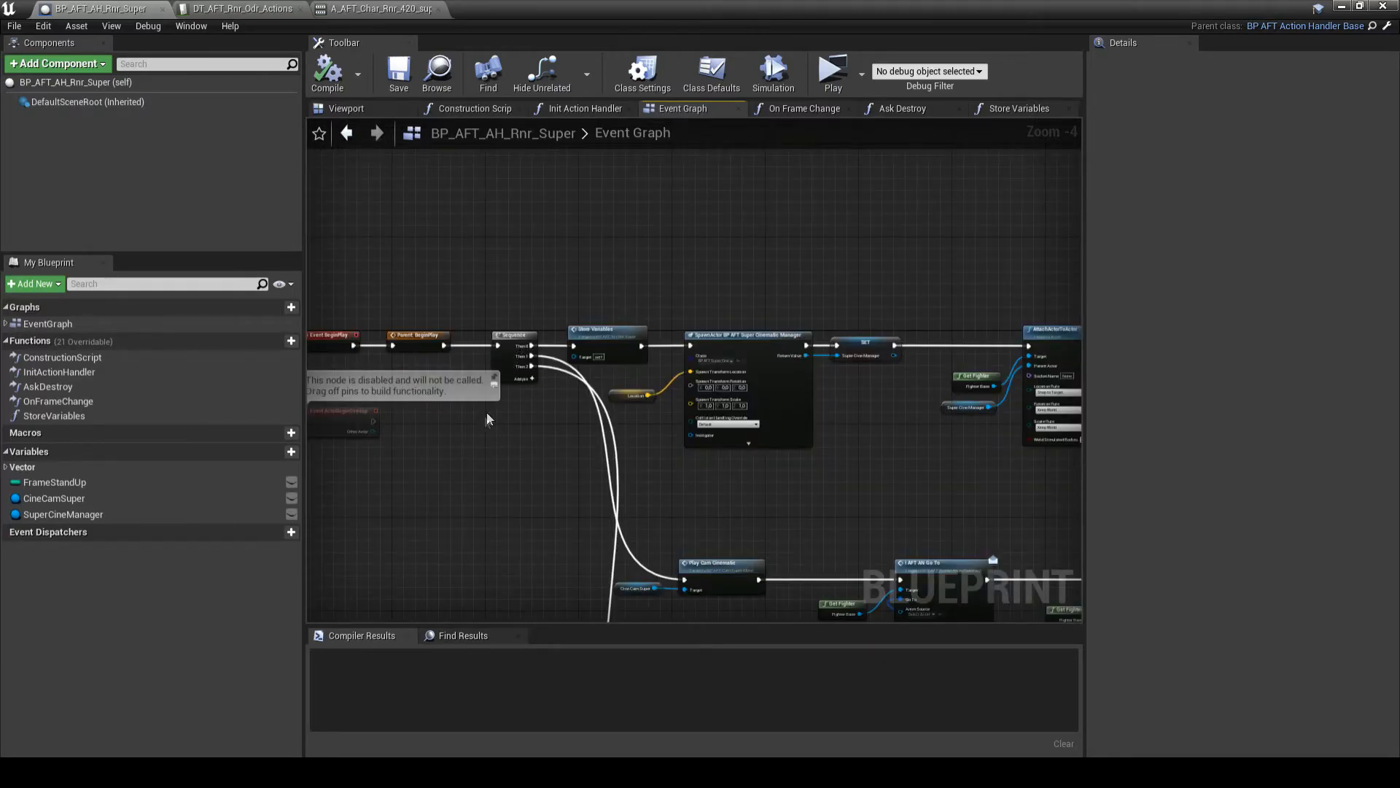
{"action": "left_click", "coordinate": [1016, 108]}
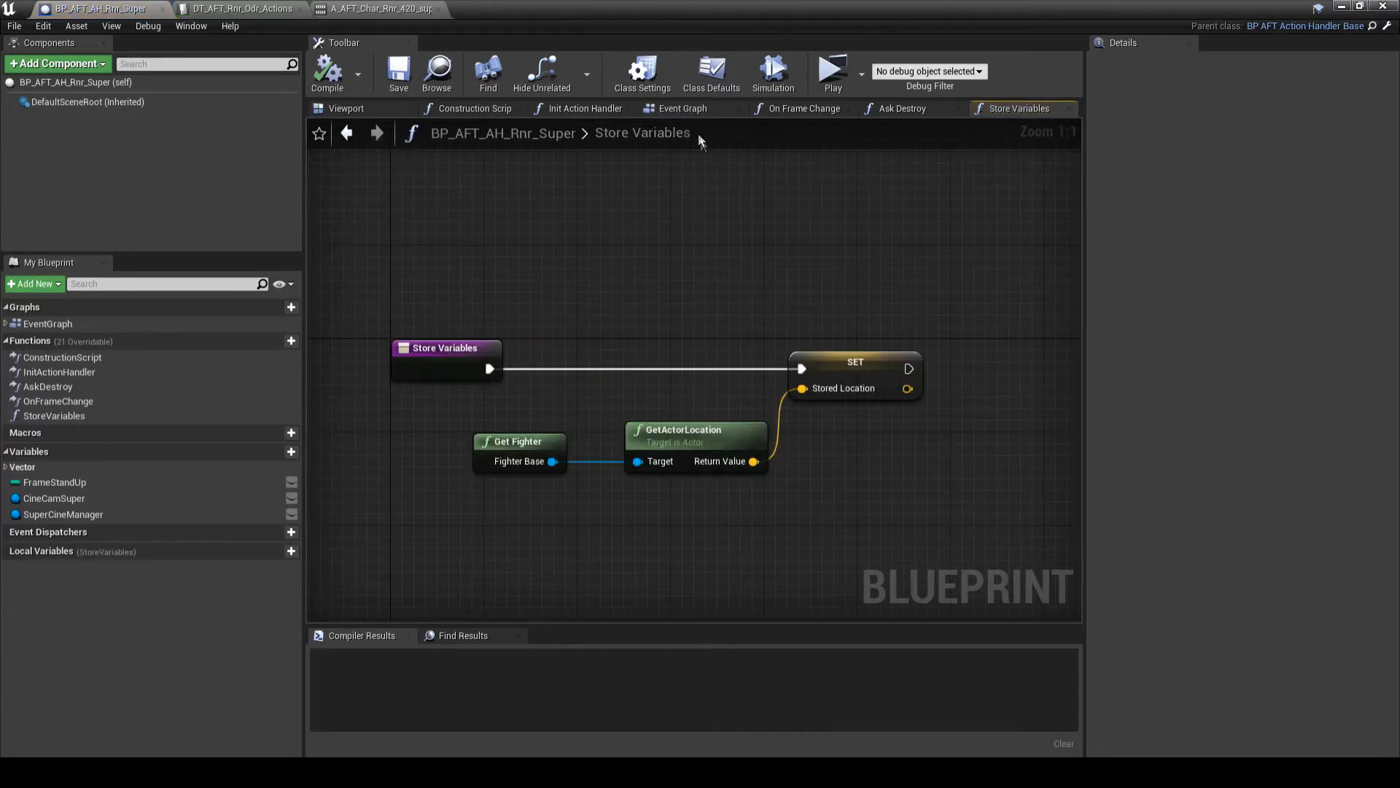
- Return to the event graph's Background, Cine cam and Play Cam Cinematic node groups
{"action": "left_click", "coordinate": [683, 108]}
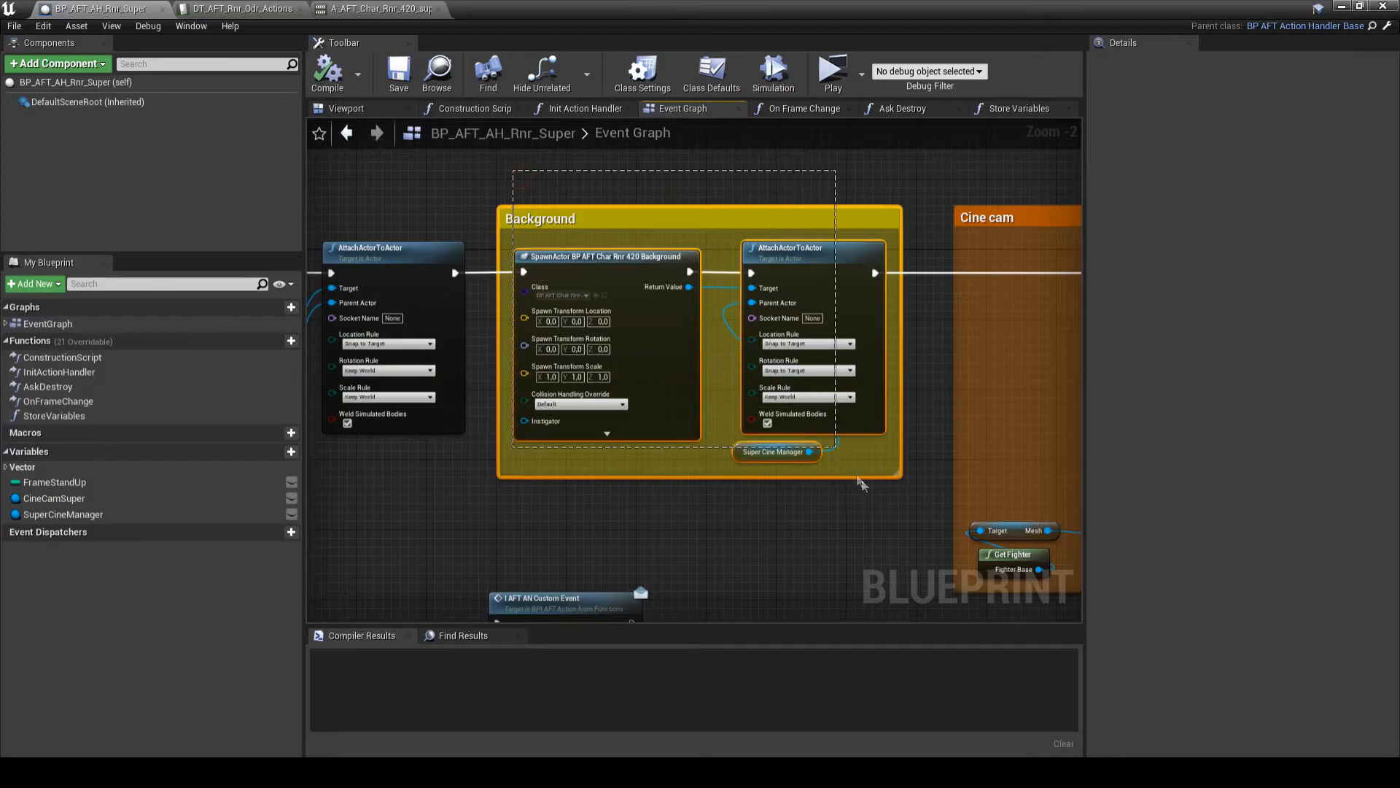
{"action": "mouse_move", "coordinate": [689, 351]}
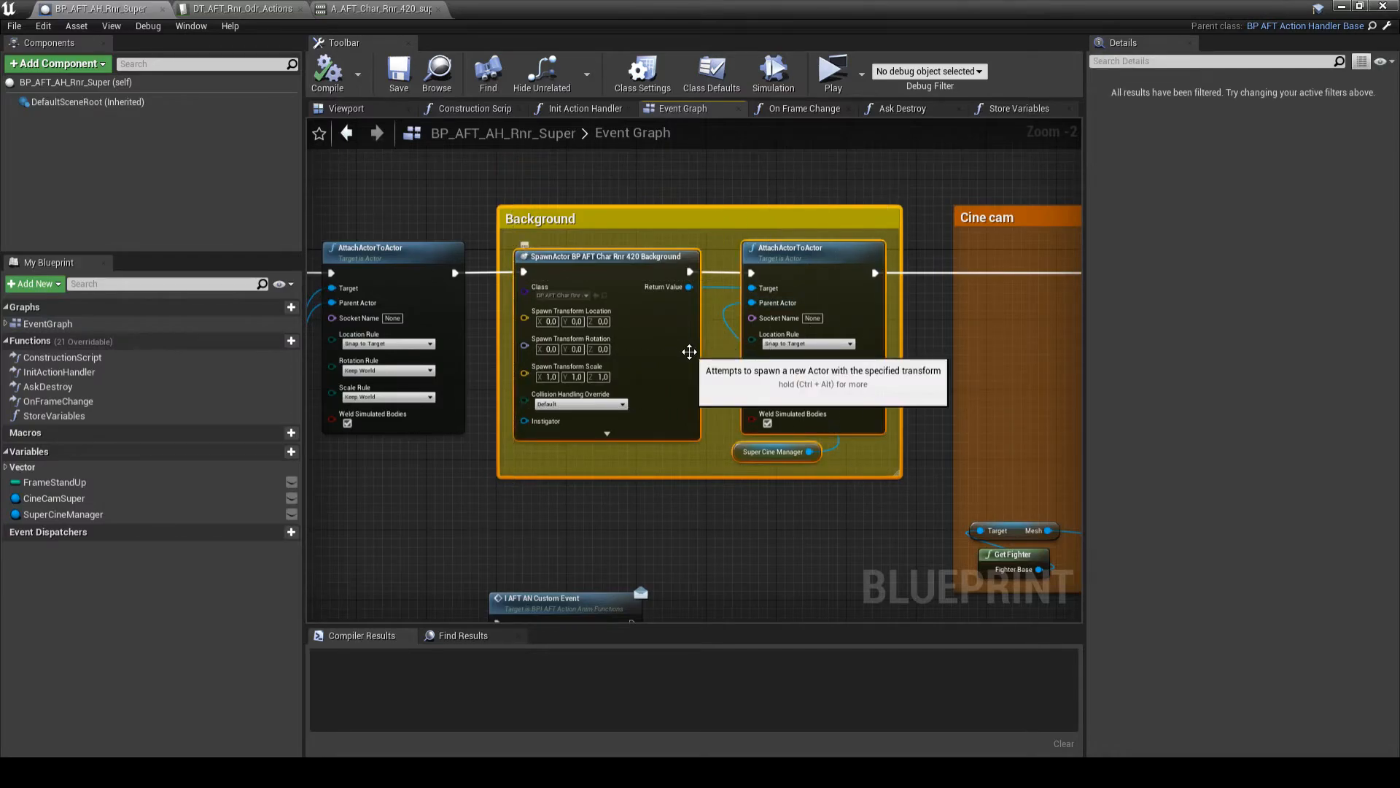
{"action": "mouse_move", "coordinate": [840, 379]}
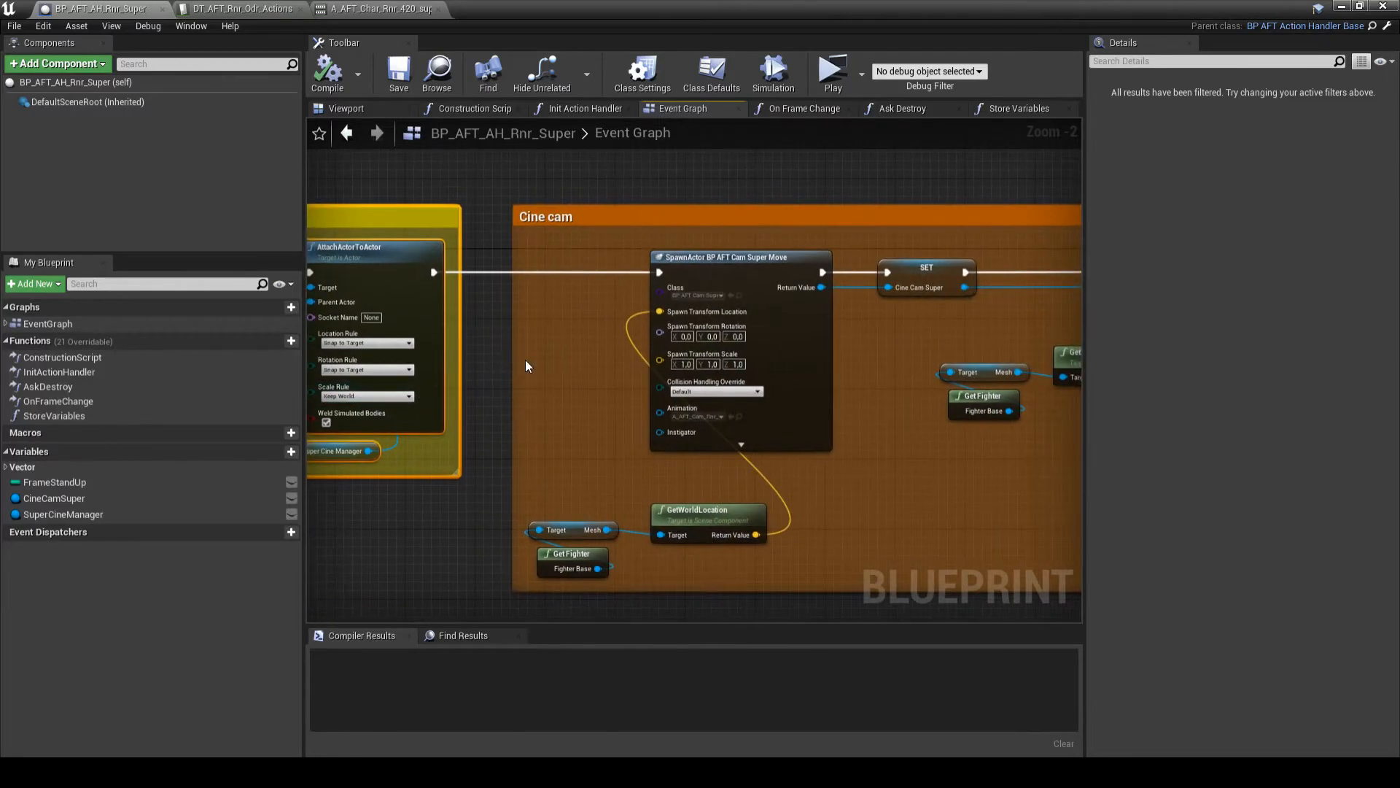
{"action": "scroll", "scroll_direction": "down", "scroll_amount": 3}
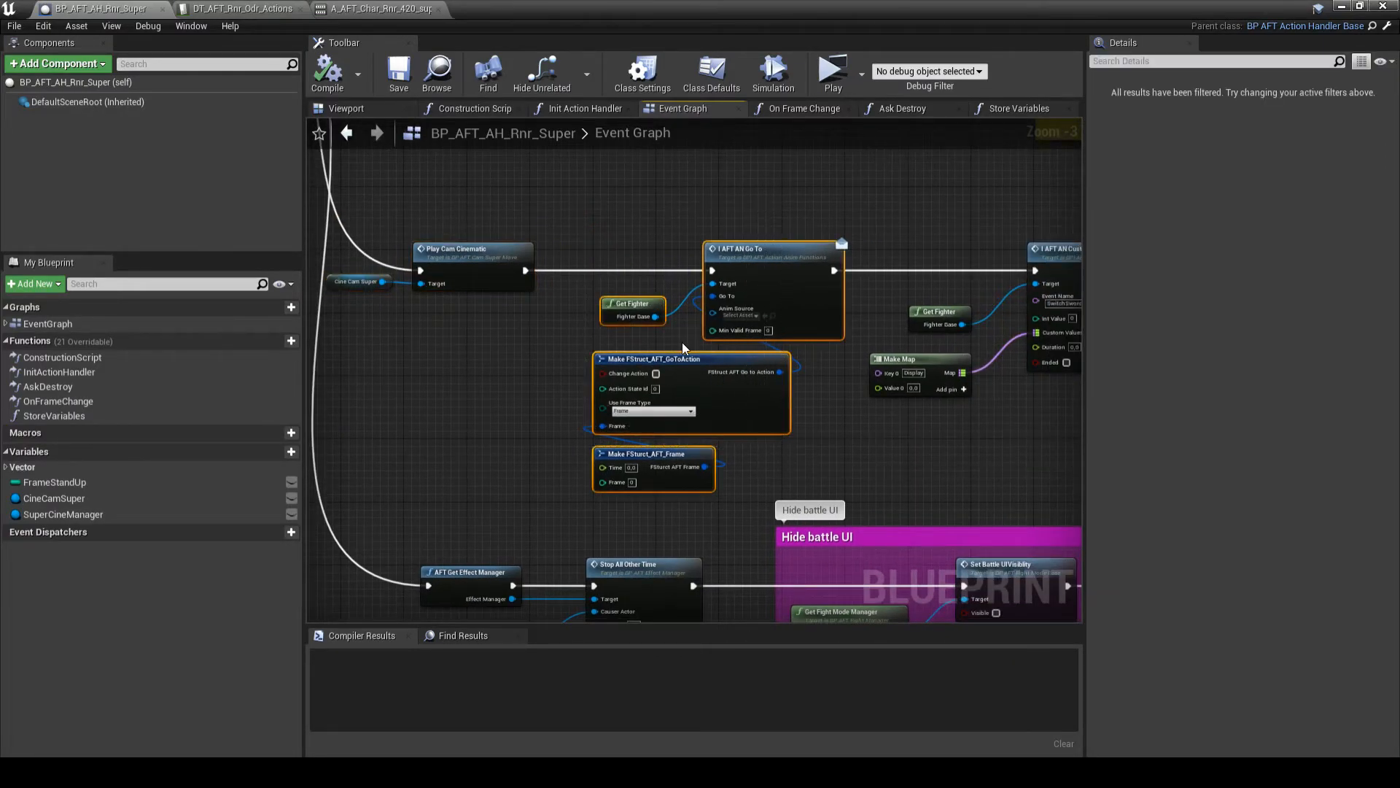
{"action": "mouse_move", "coordinate": [698, 412]}
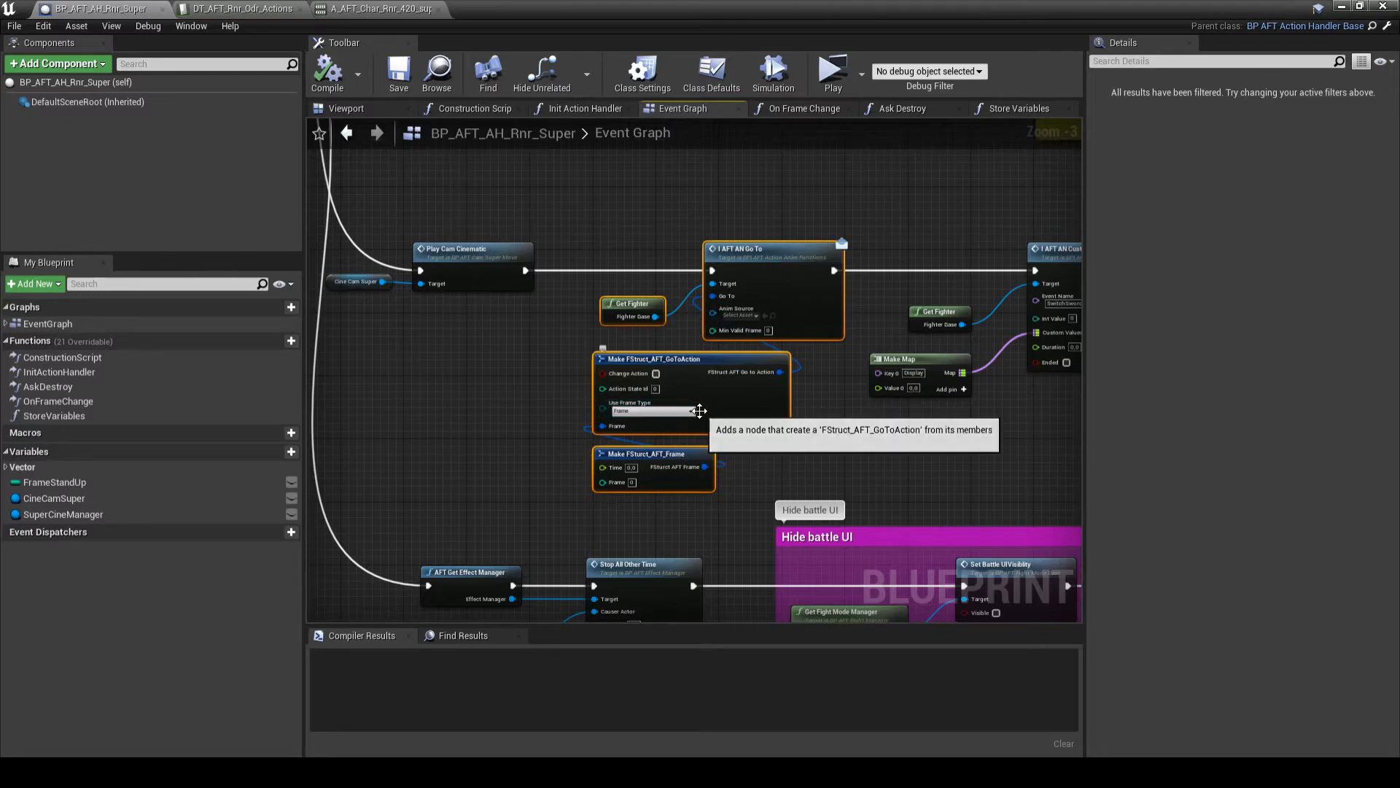
{"action": "mouse_move", "coordinate": [676, 451]}
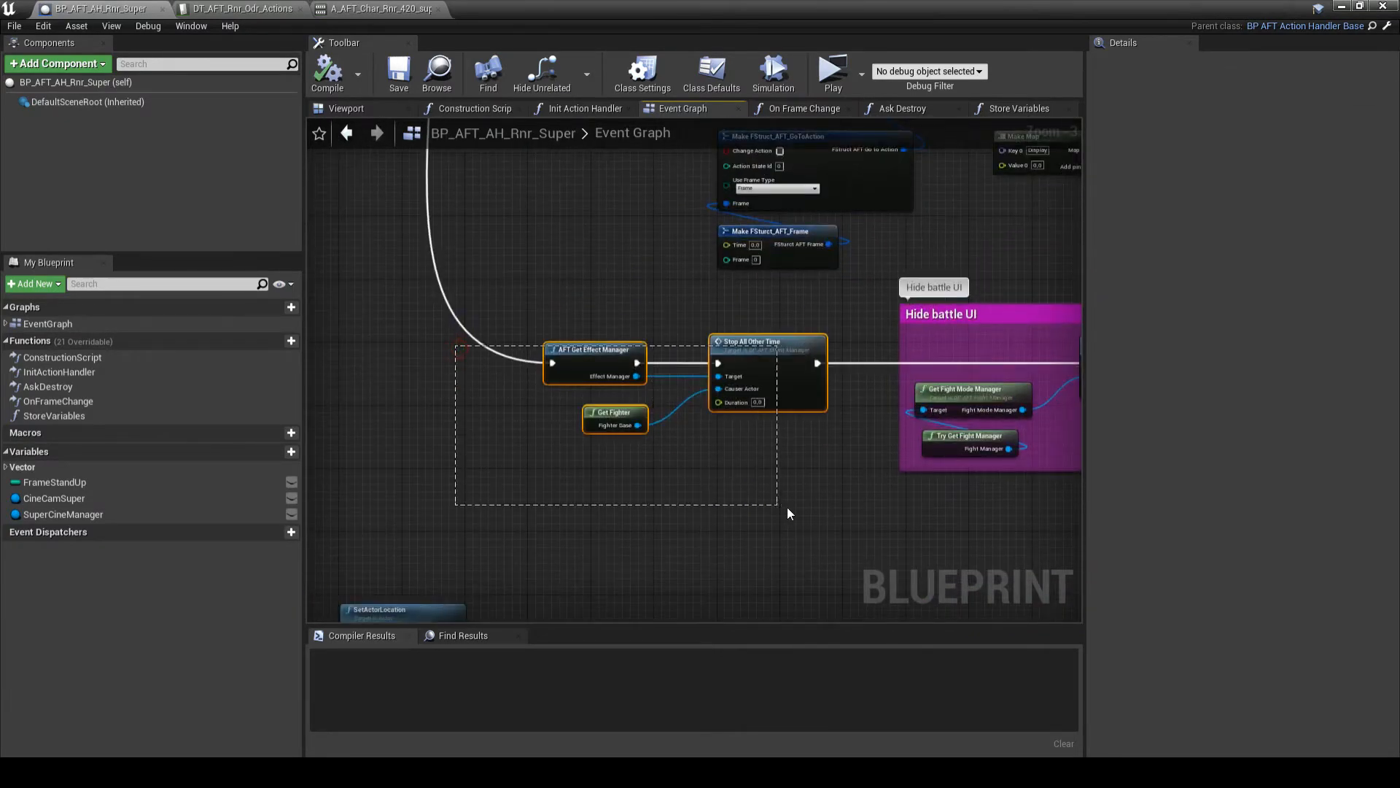
{"action": "left_click", "coordinate": [702, 441]}
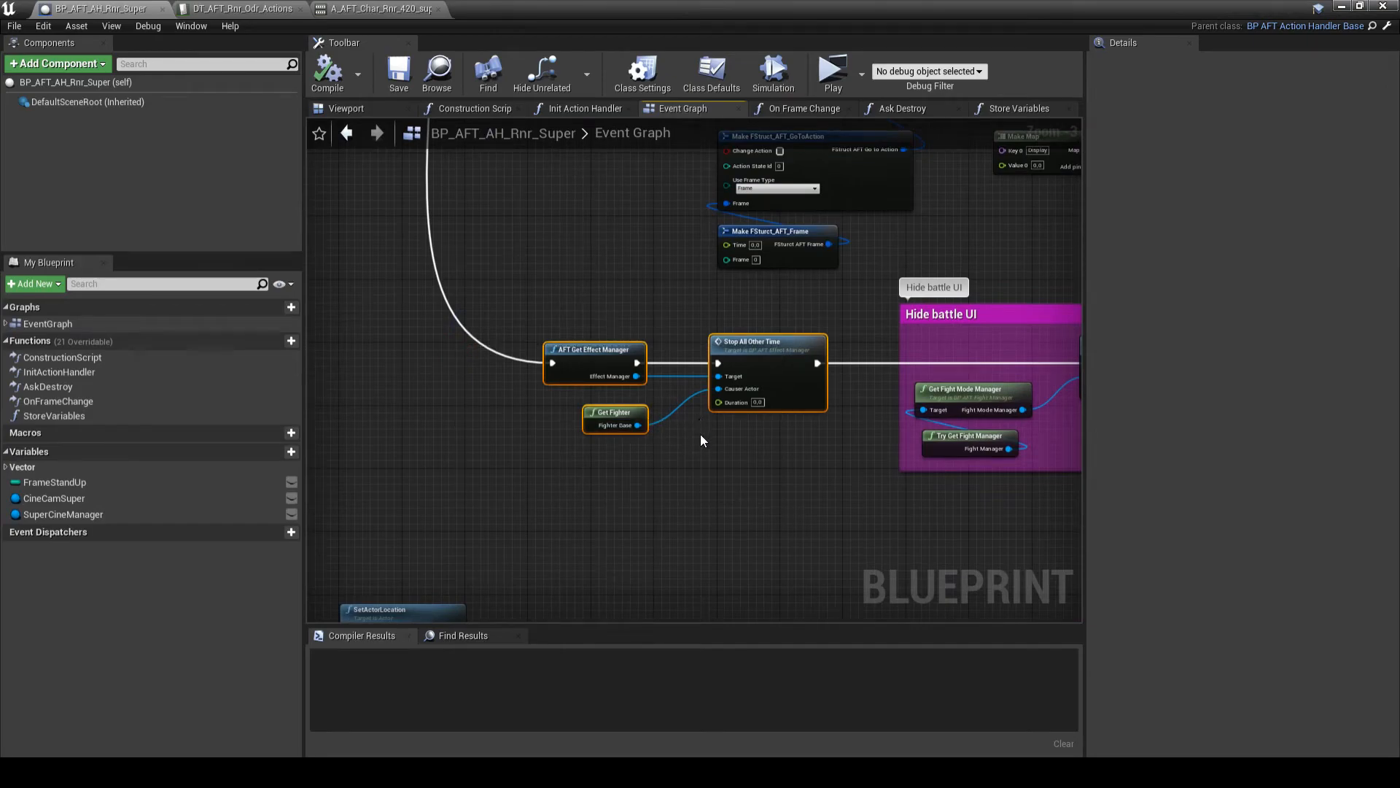
{"action": "mouse_move", "coordinate": [740, 439]}
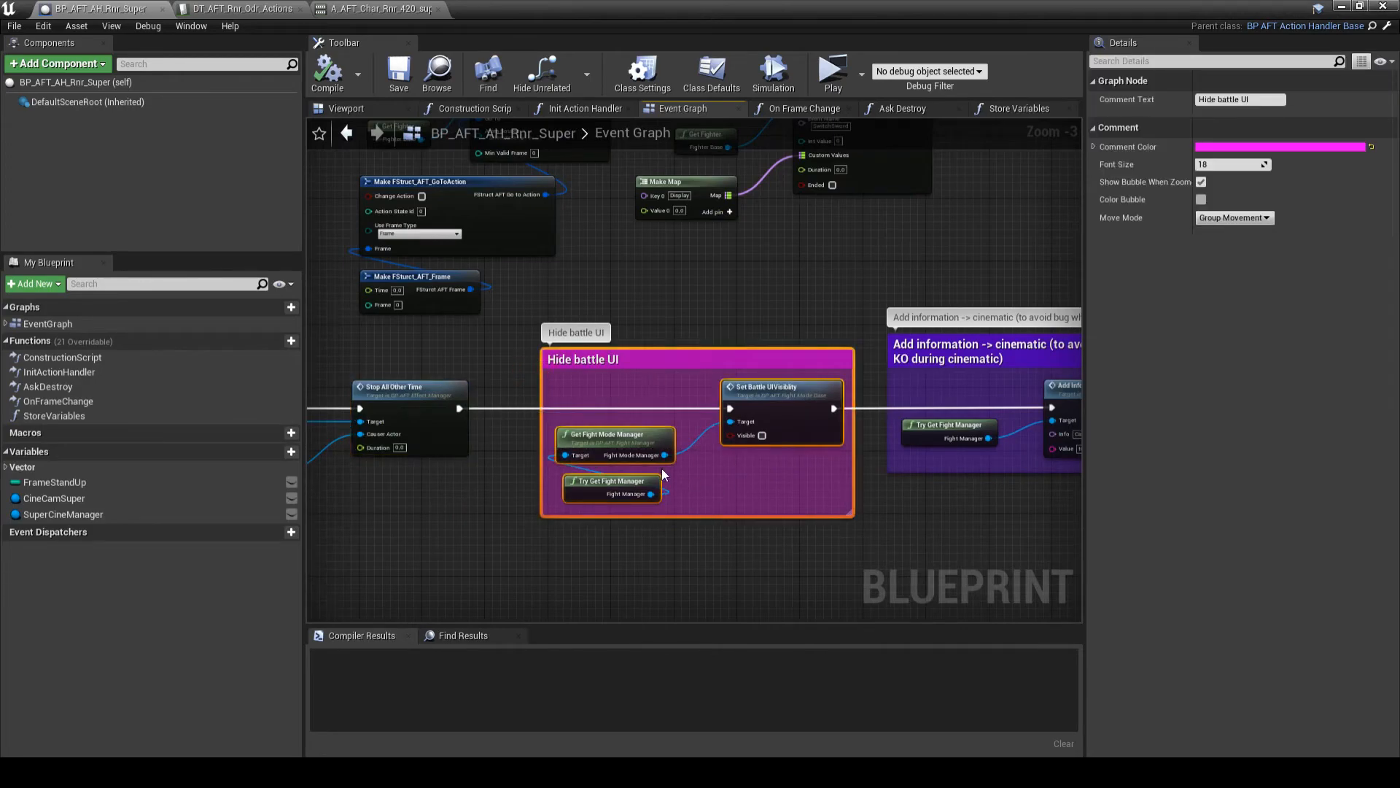
{"action": "scroll", "scroll_direction": "down", "scroll_amount": 3}
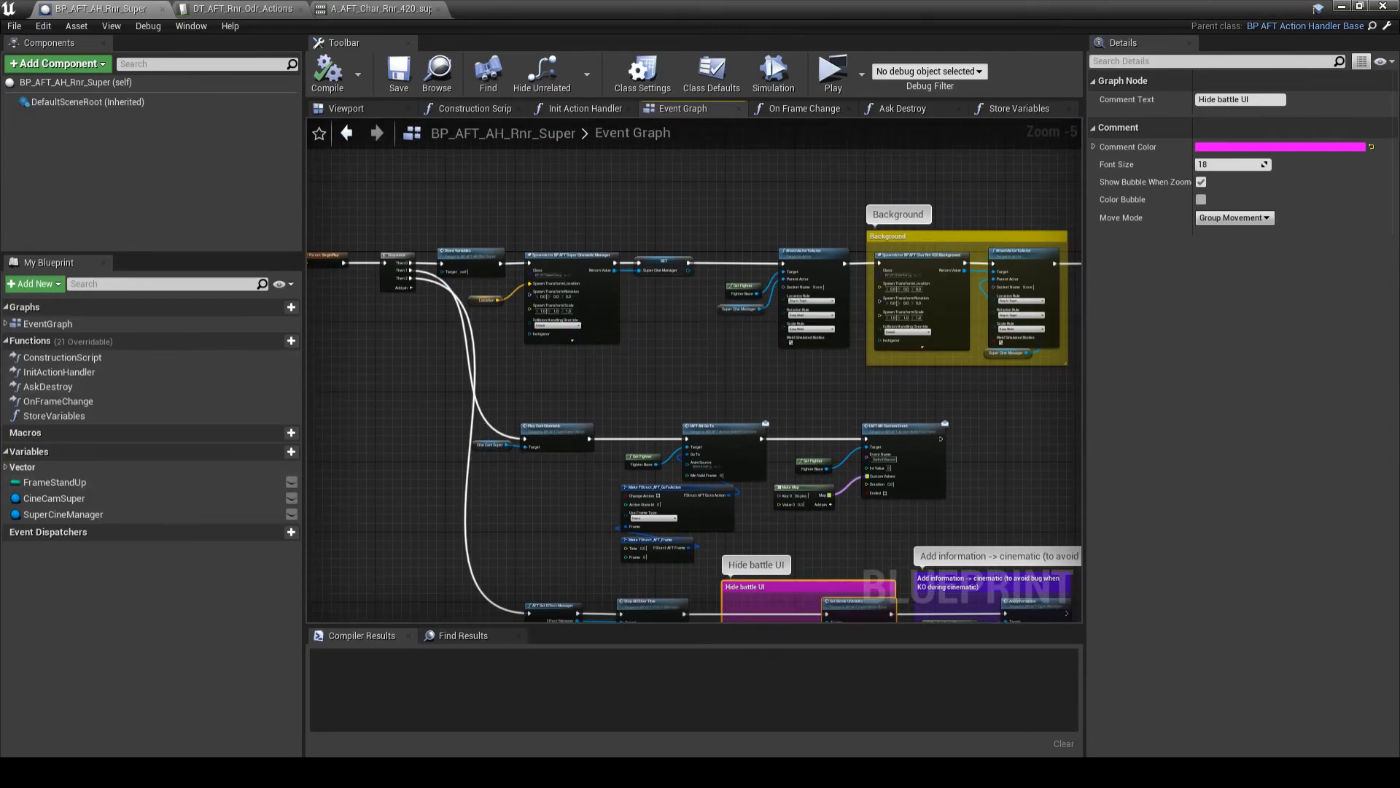
{"action": "mouse_move", "coordinate": [696, 238]}
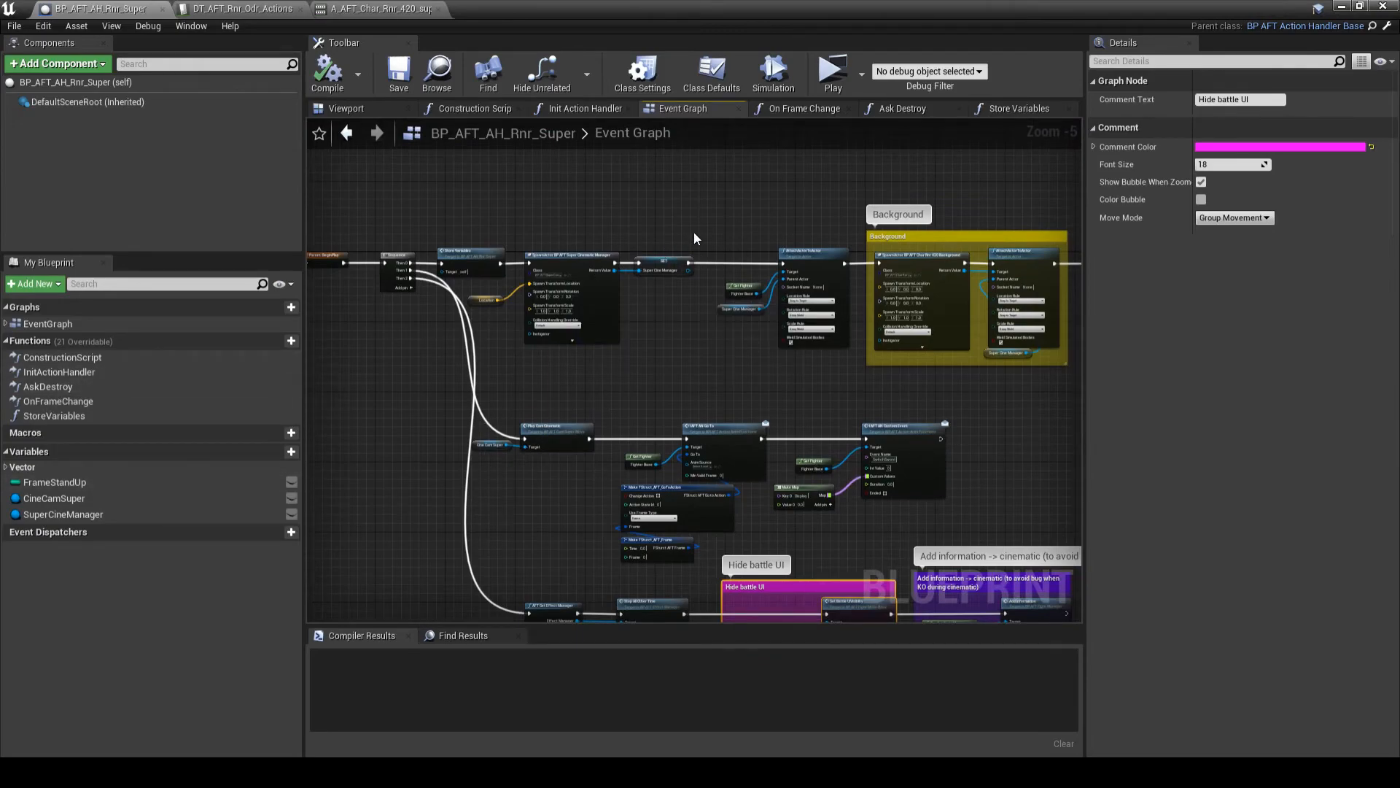
{"action": "mouse_move", "coordinate": [840, 121]}
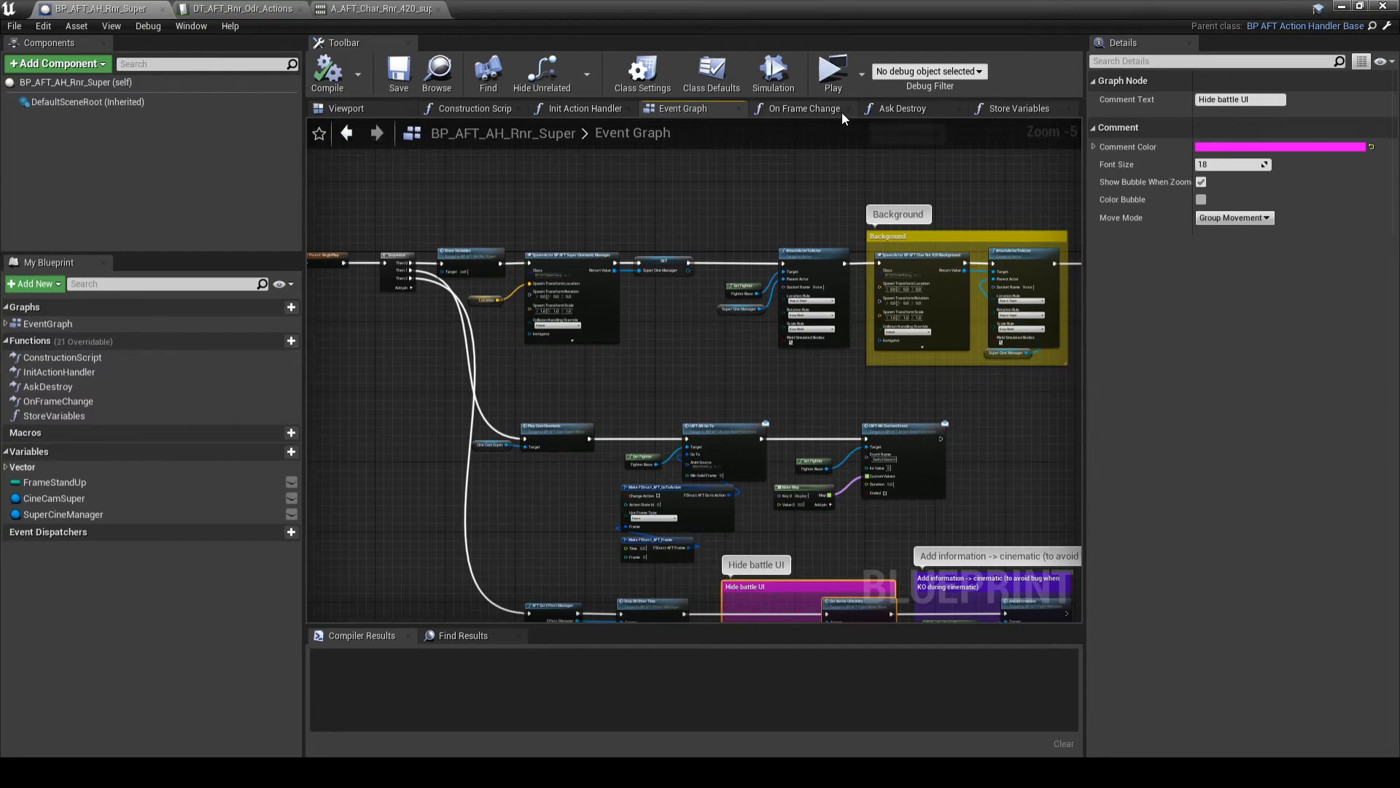
- View the Ask Destroy function, then launch the training level as a fight preview window
{"action": "left_click", "coordinate": [904, 108]}
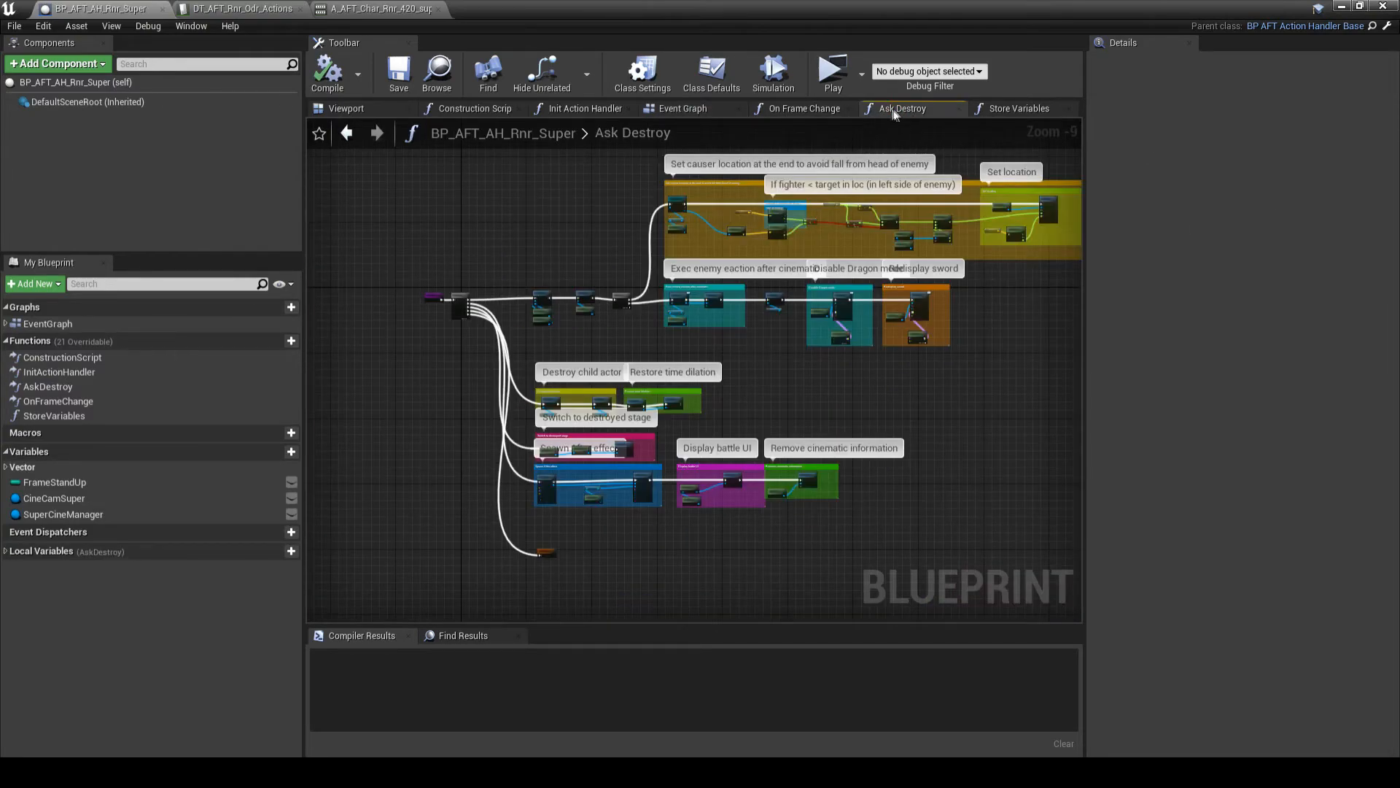
{"action": "mouse_move", "coordinate": [152, 656]}
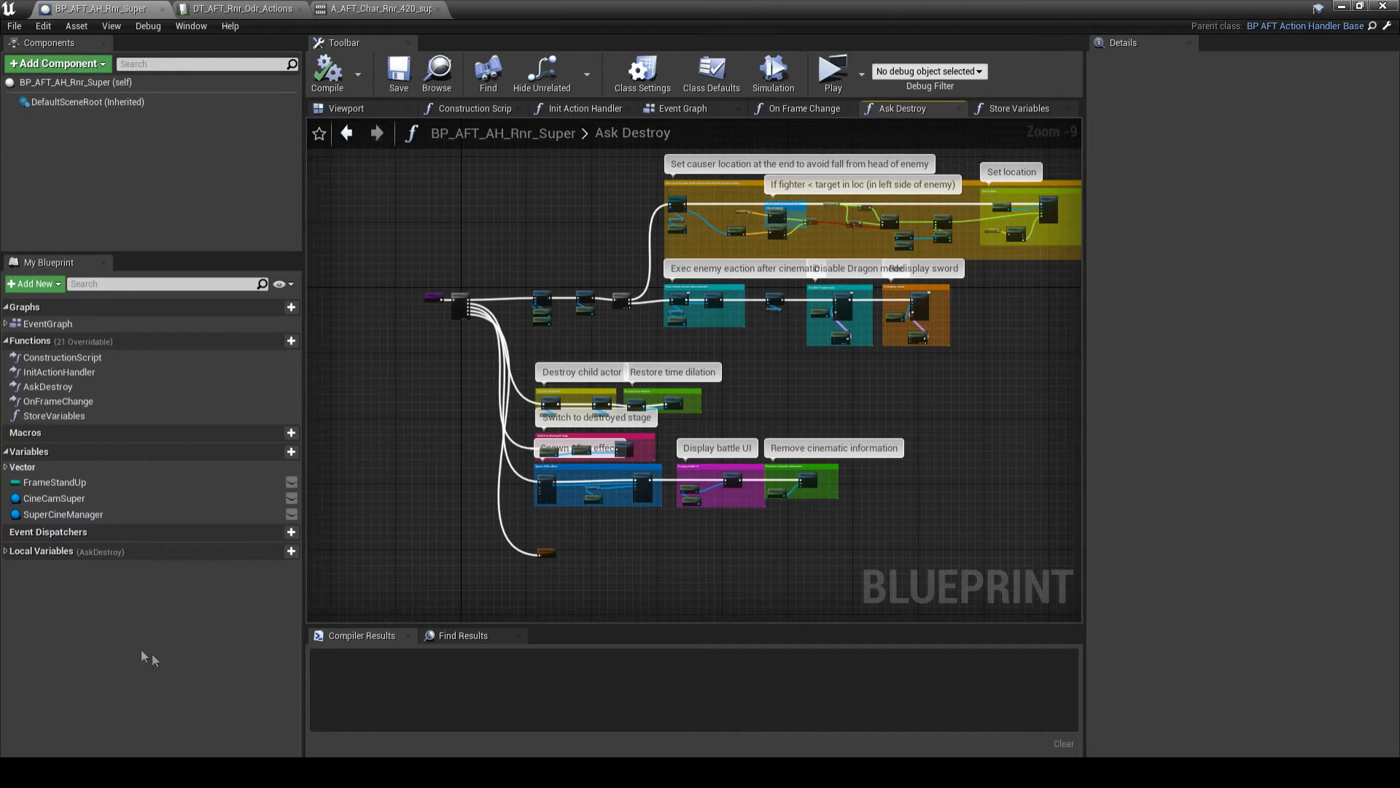
{"action": "mouse_move", "coordinate": [13, 580]}
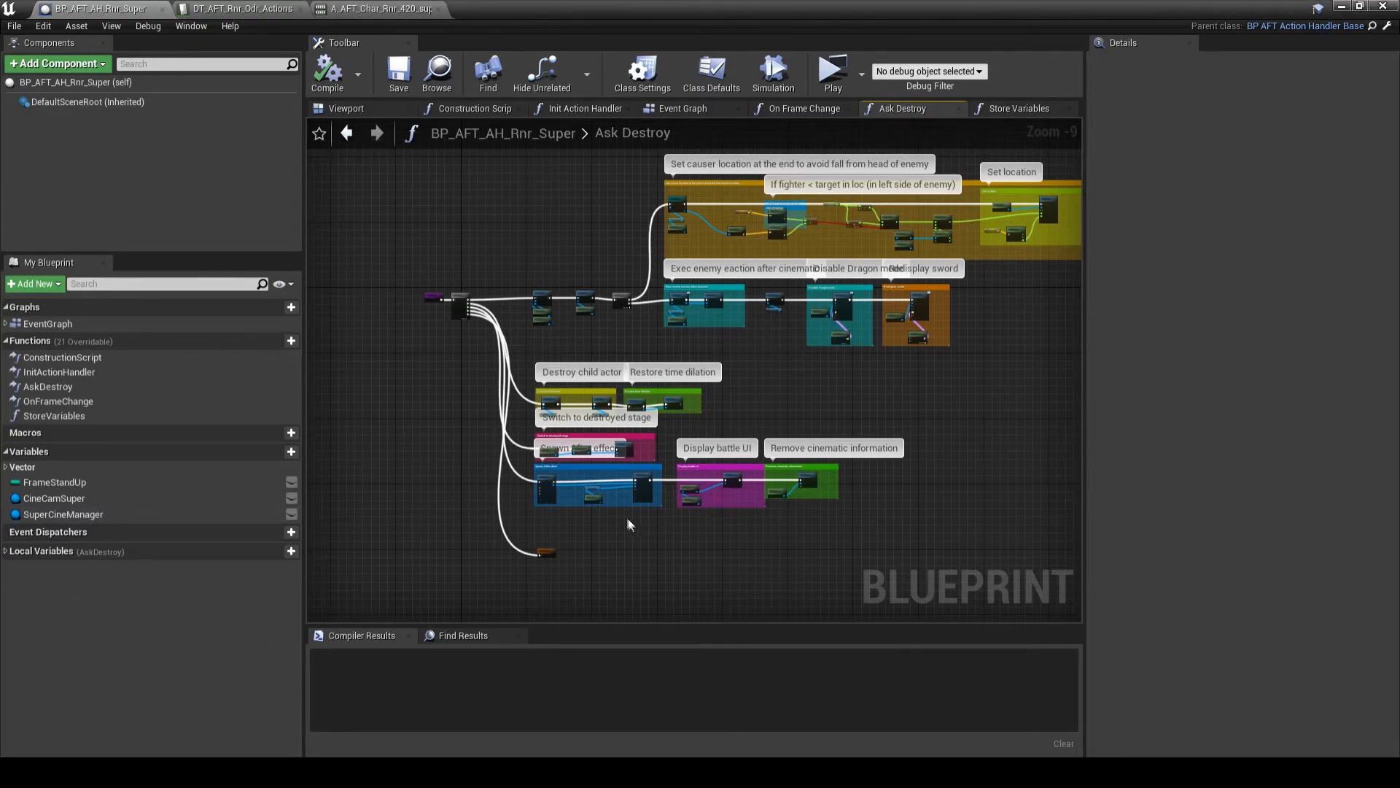
{"action": "mouse_move", "coordinate": [622, 508]}
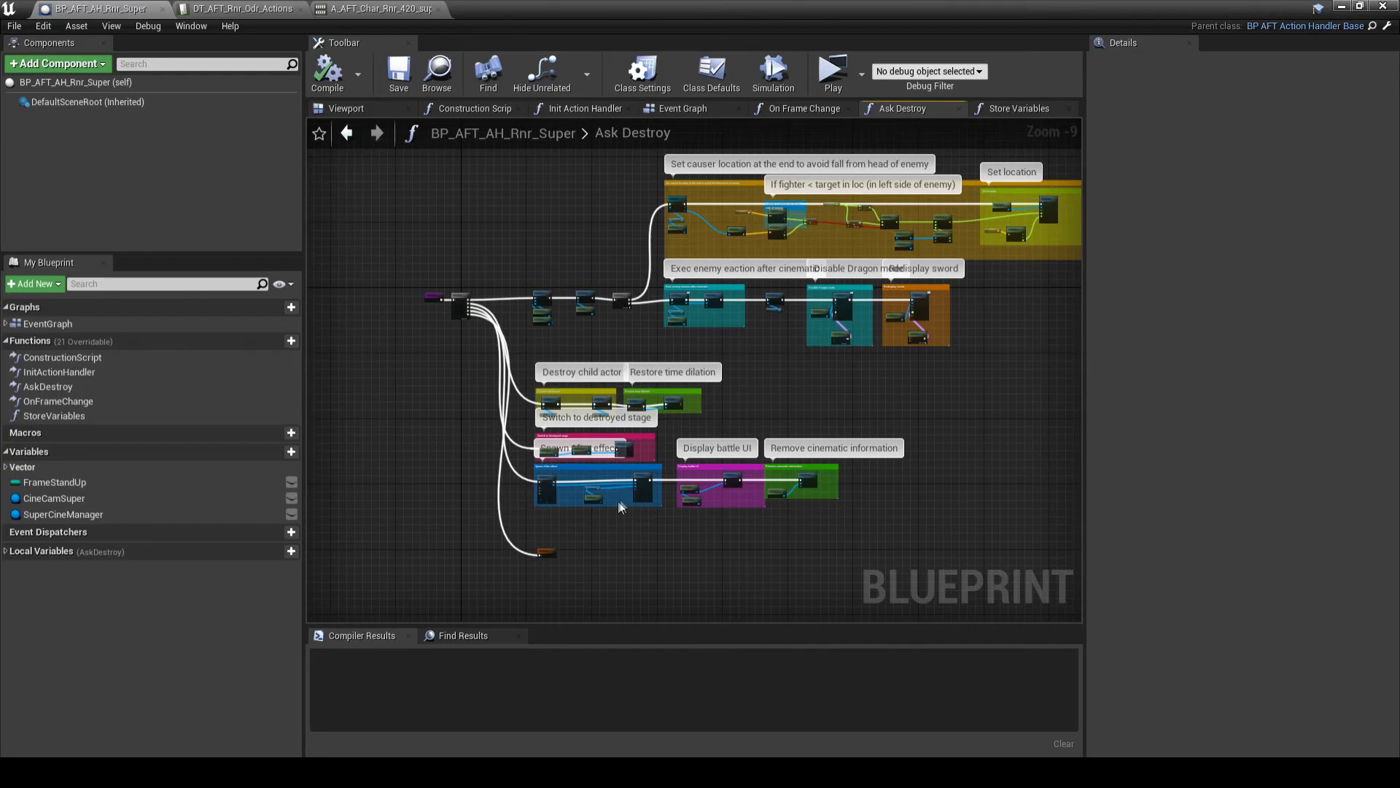
{"action": "mouse_move", "coordinate": [734, 508]}
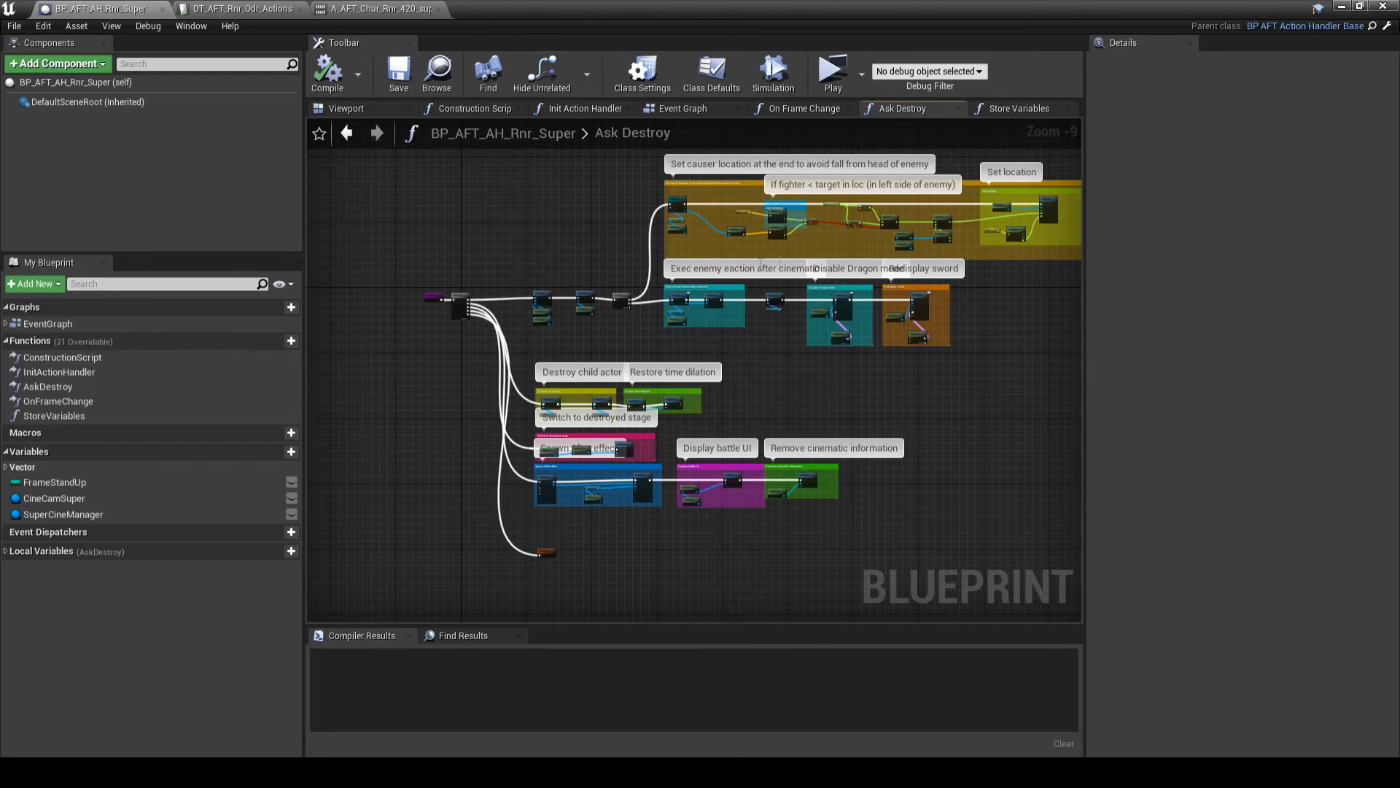
{"action": "mouse_move", "coordinate": [1244, 59]}
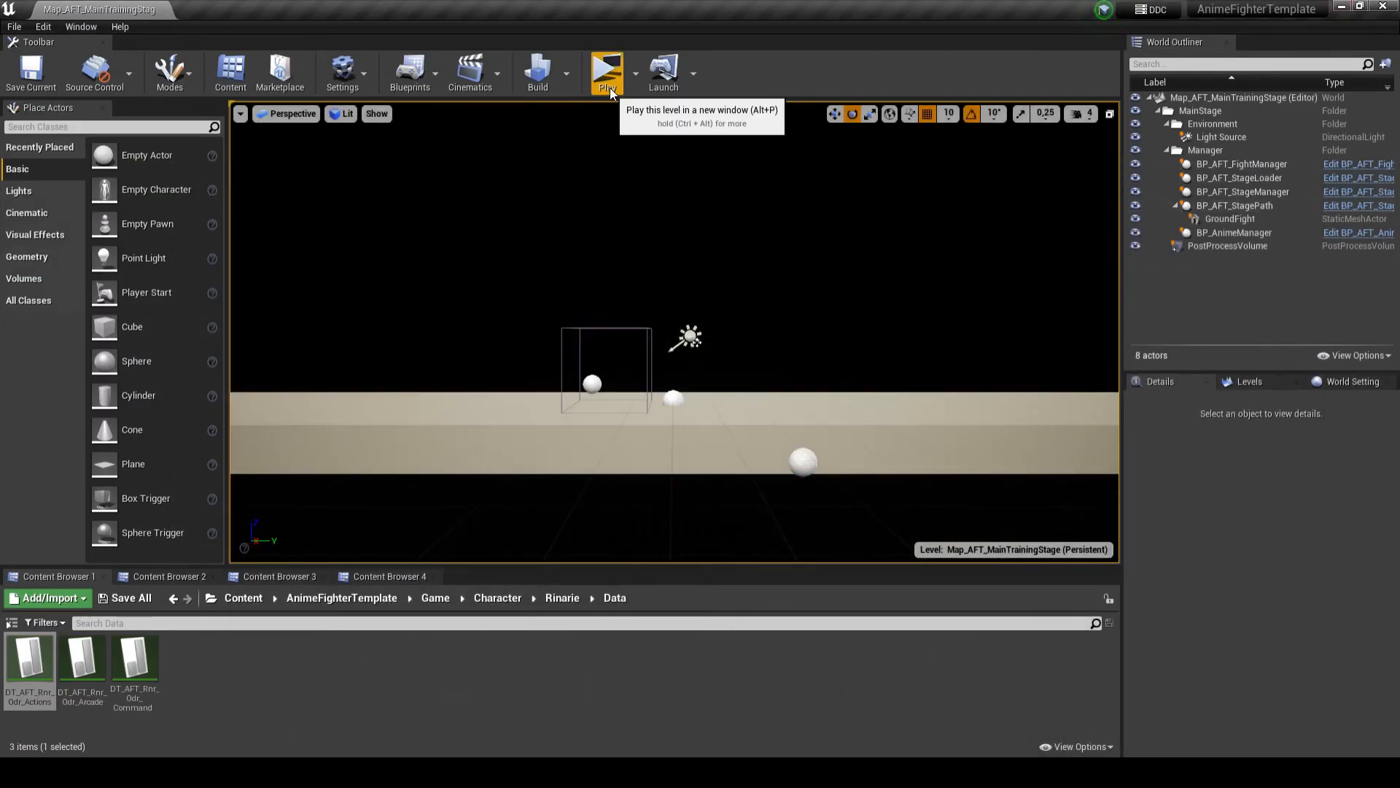
{"action": "left_click", "coordinate": [607, 71]}
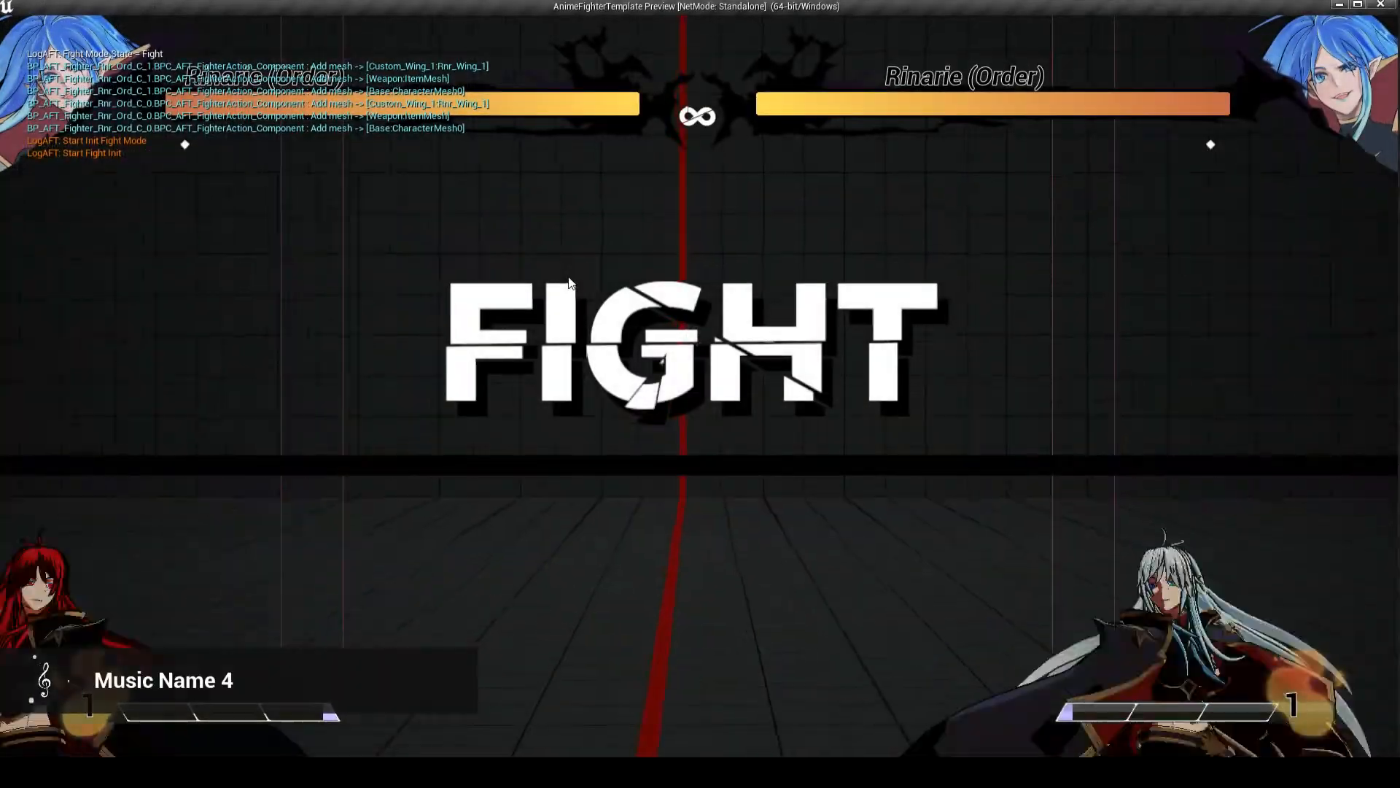